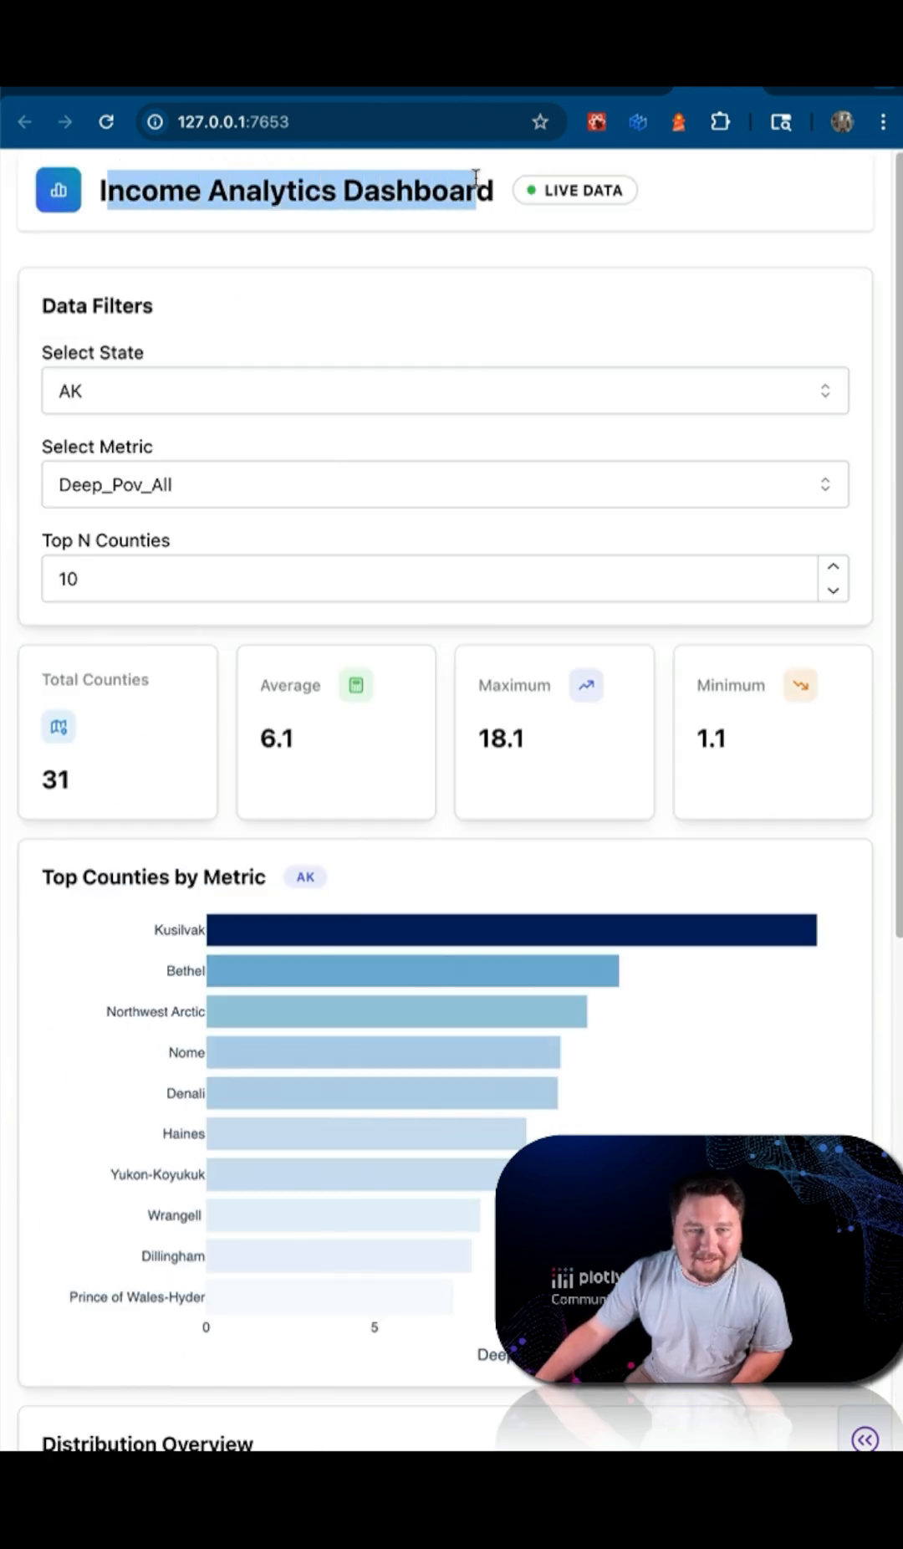
# Start a new Dash app from the Dash apps page to reach the file upload page.
pyautogui.scroll(-3)
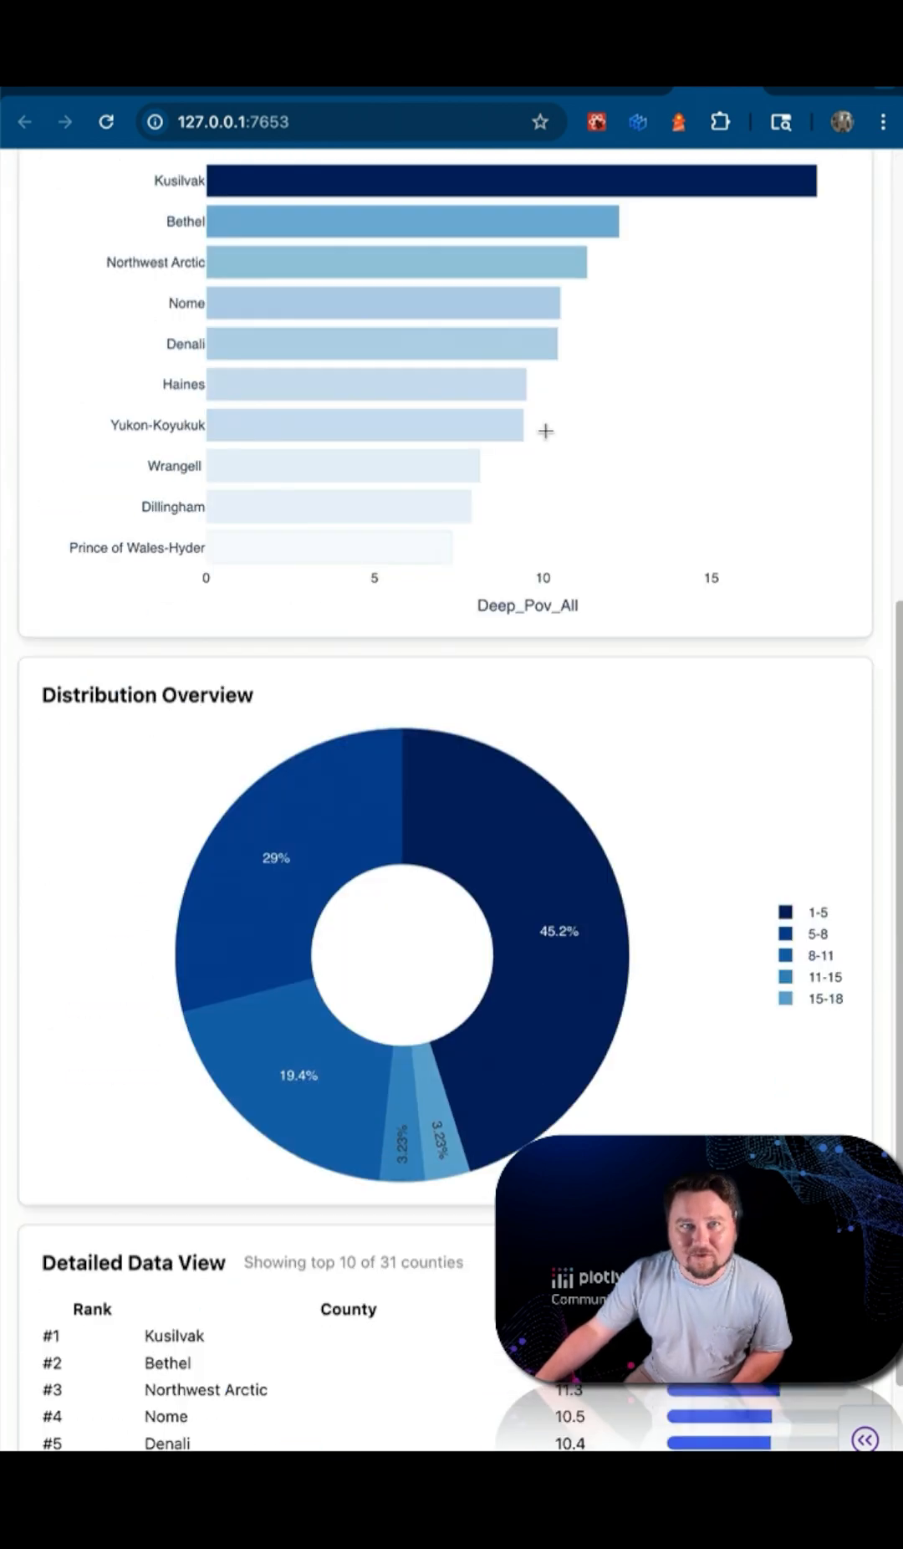
pyautogui.scroll(3)
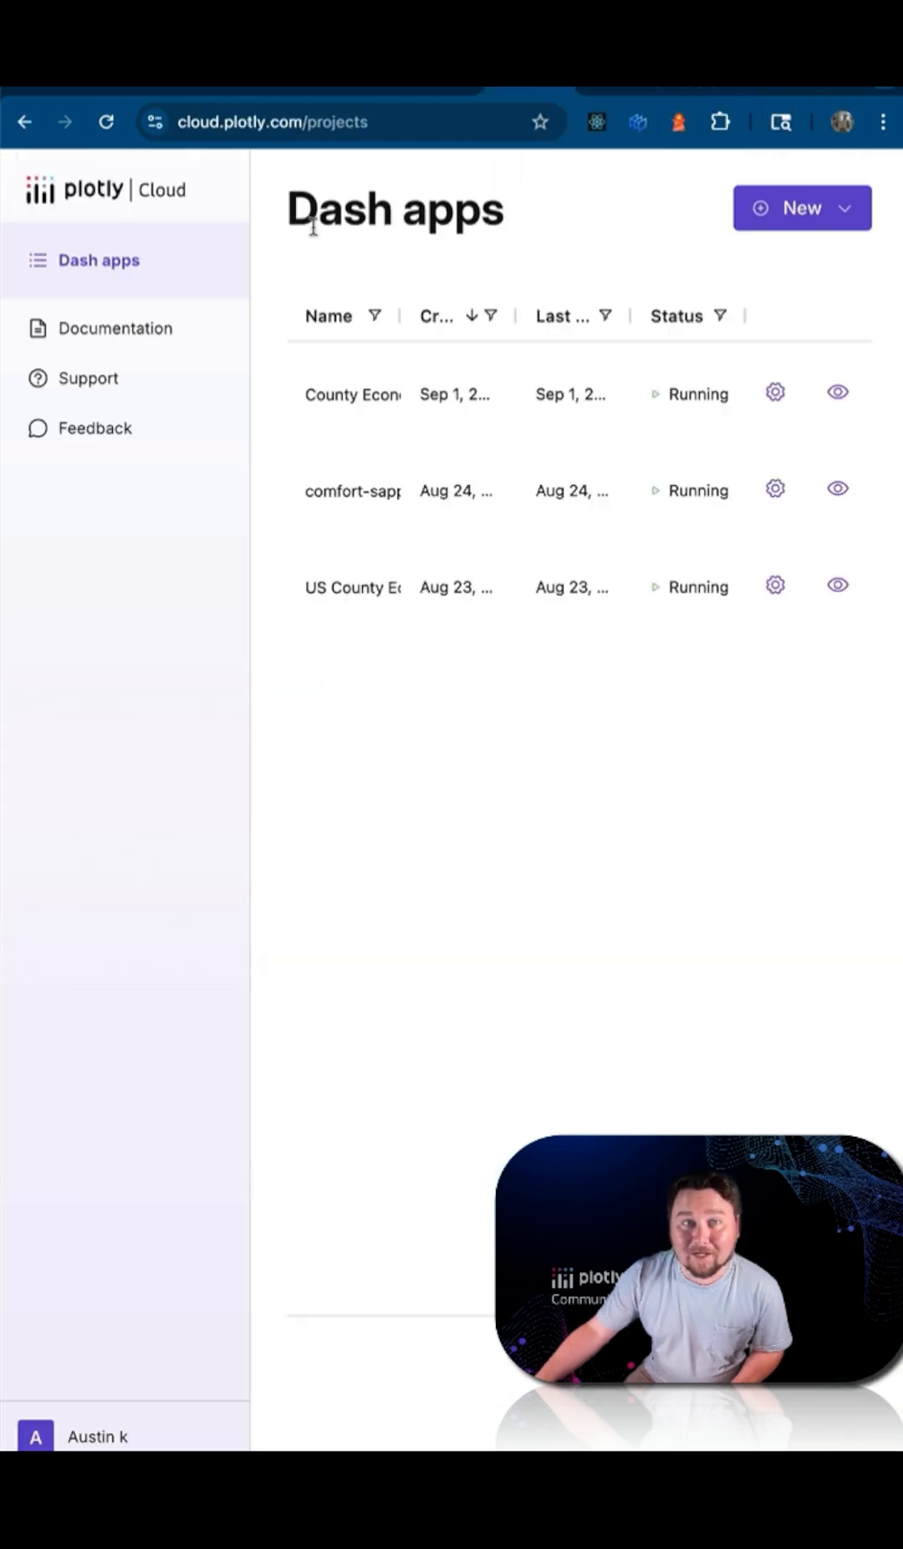
pyautogui.moveTo(800, 207)
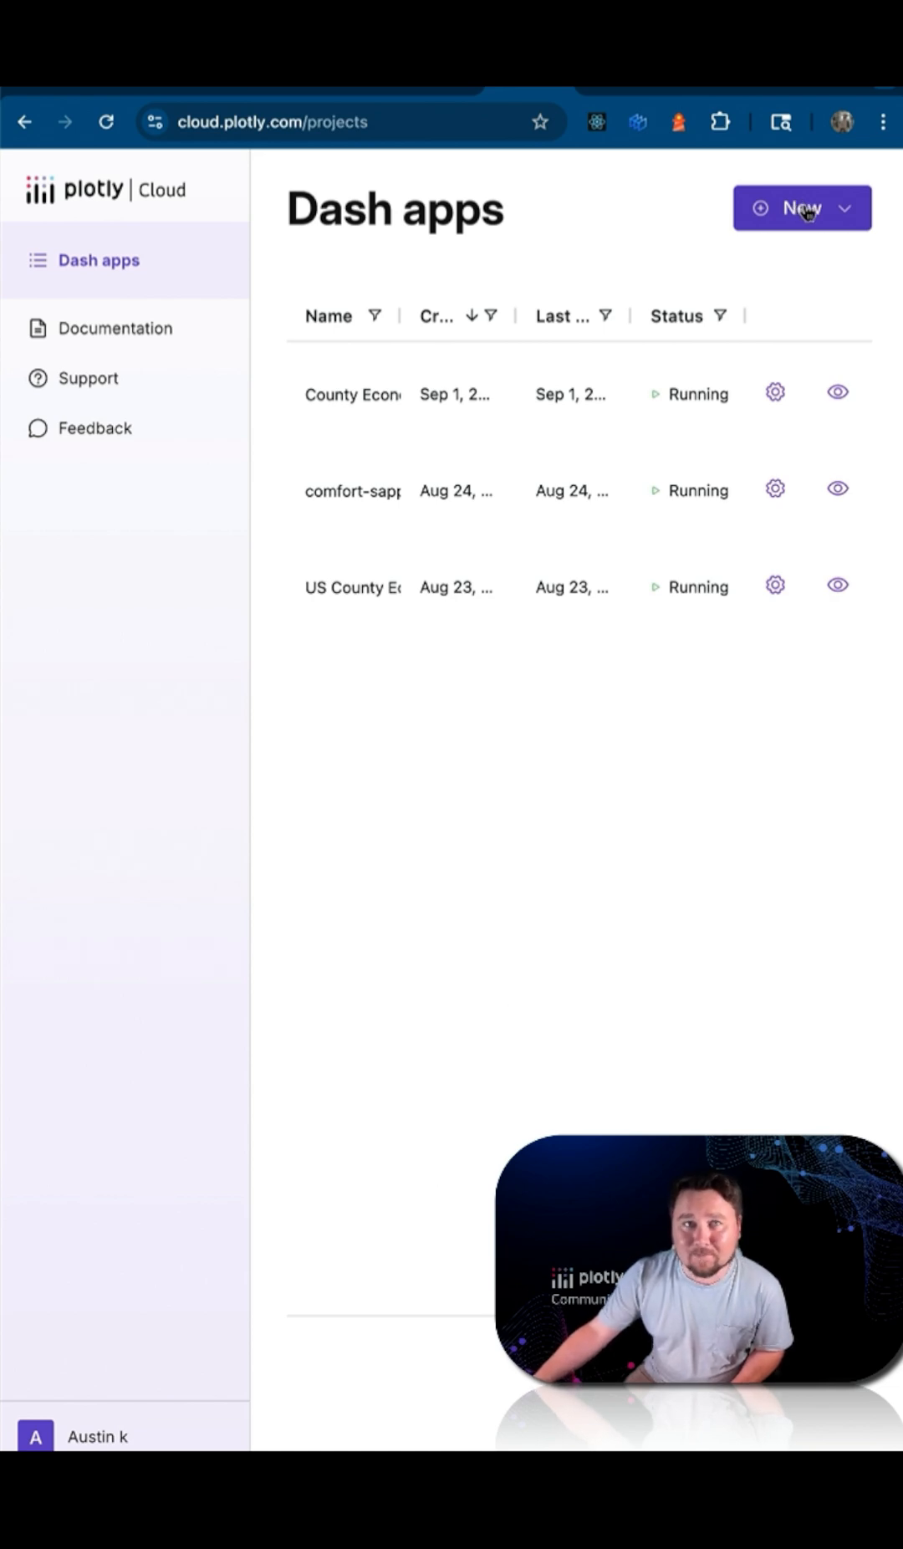
pyautogui.click(802, 208)
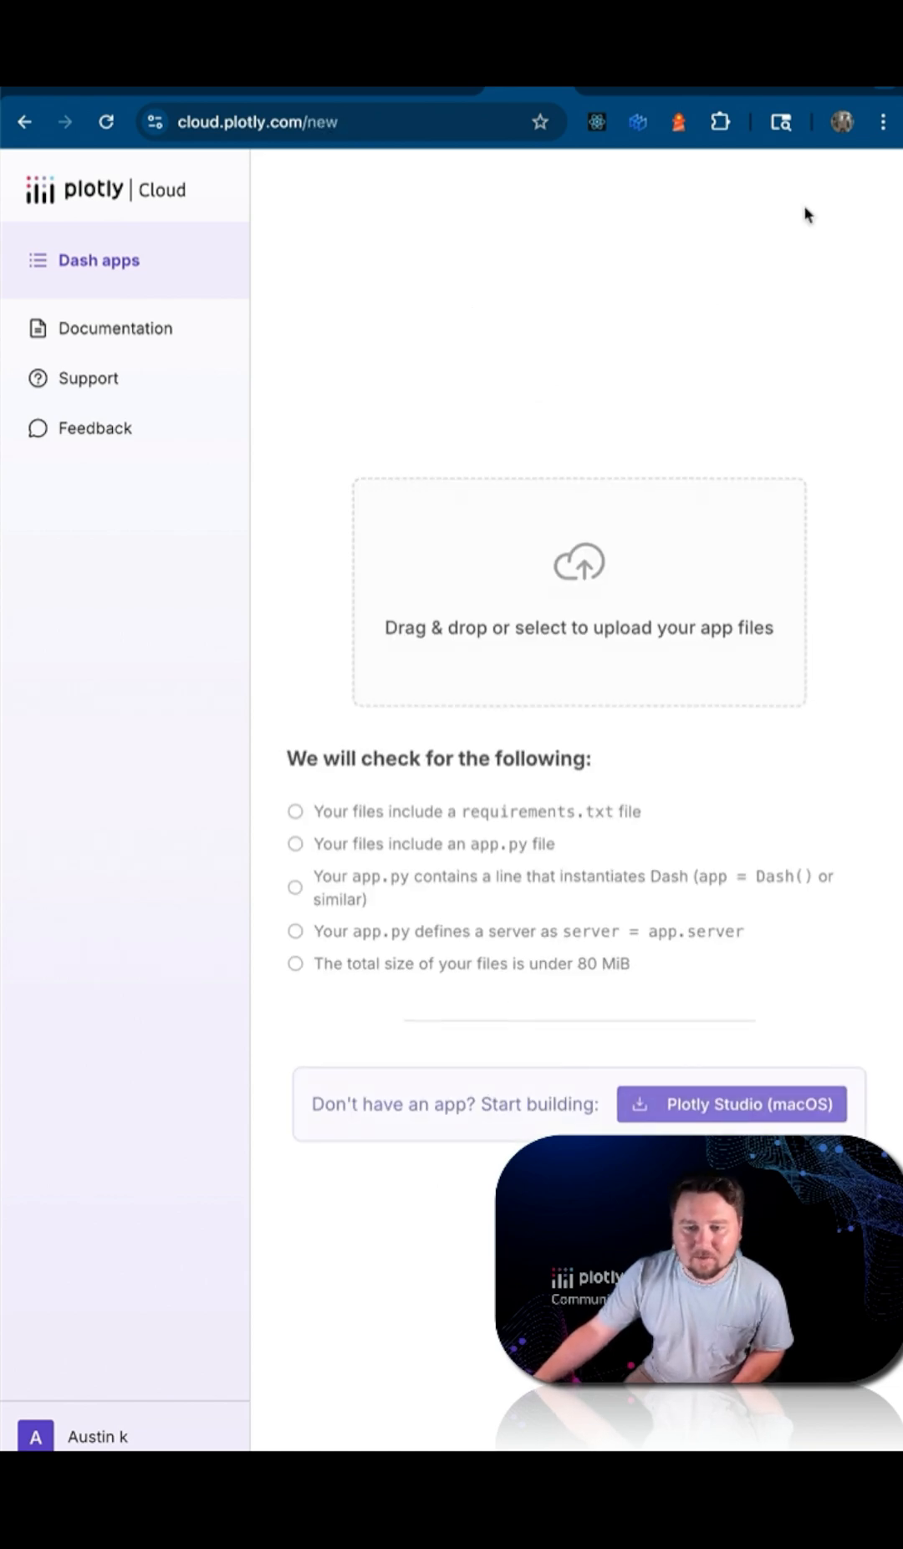
# Upload app.py, Income.csv and requirements.txt, then publish with default configuration.
pyautogui.click(578, 593)
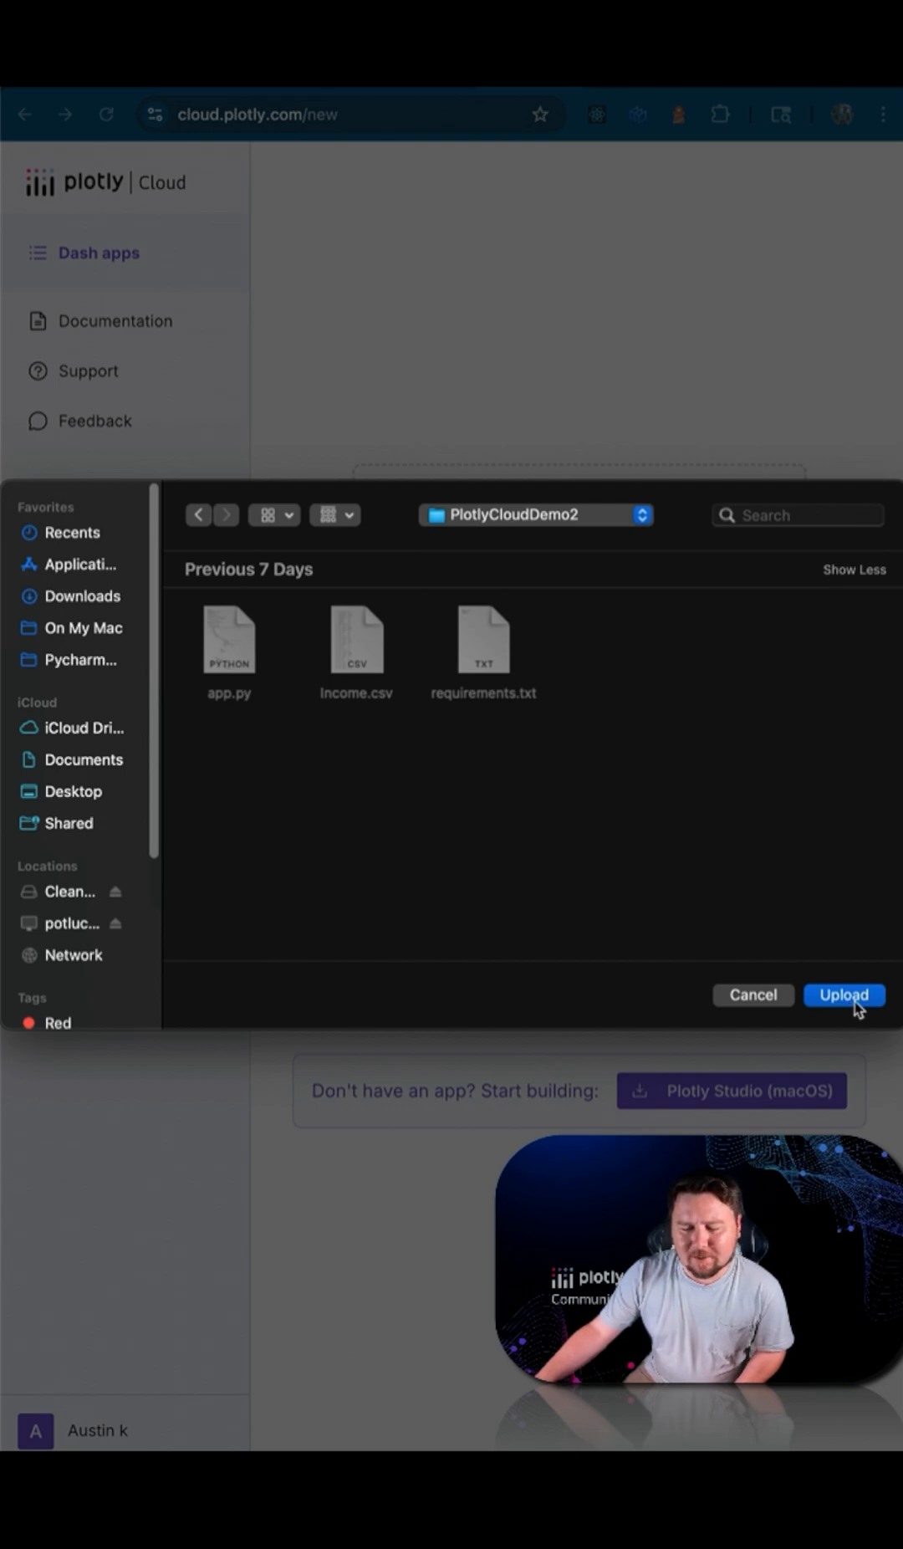
pyautogui.click(843, 995)
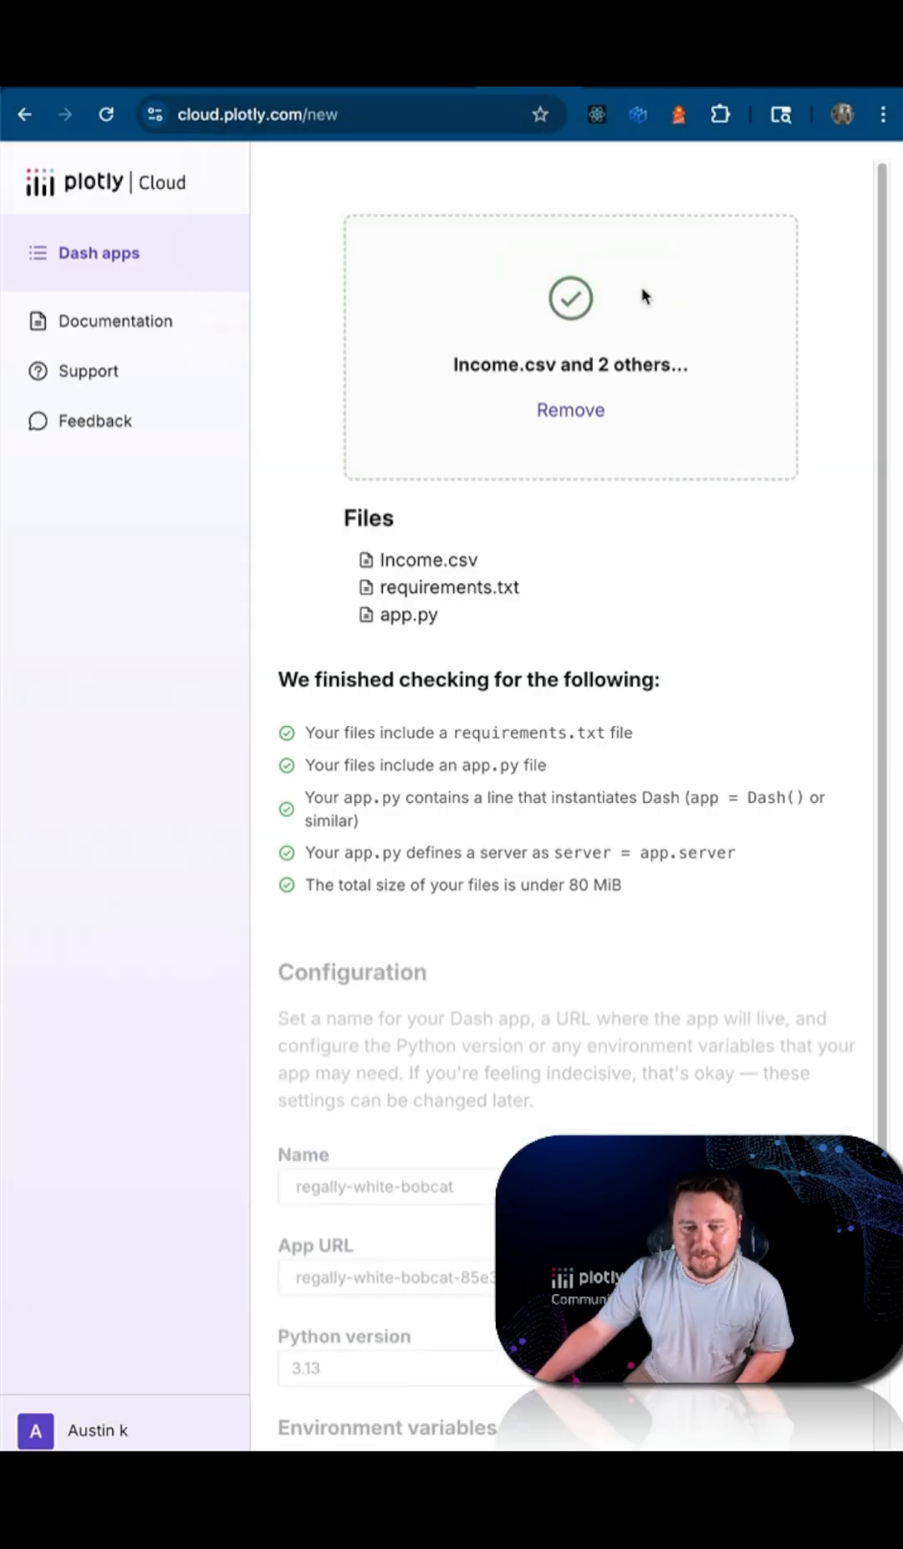
pyautogui.scroll(-3)
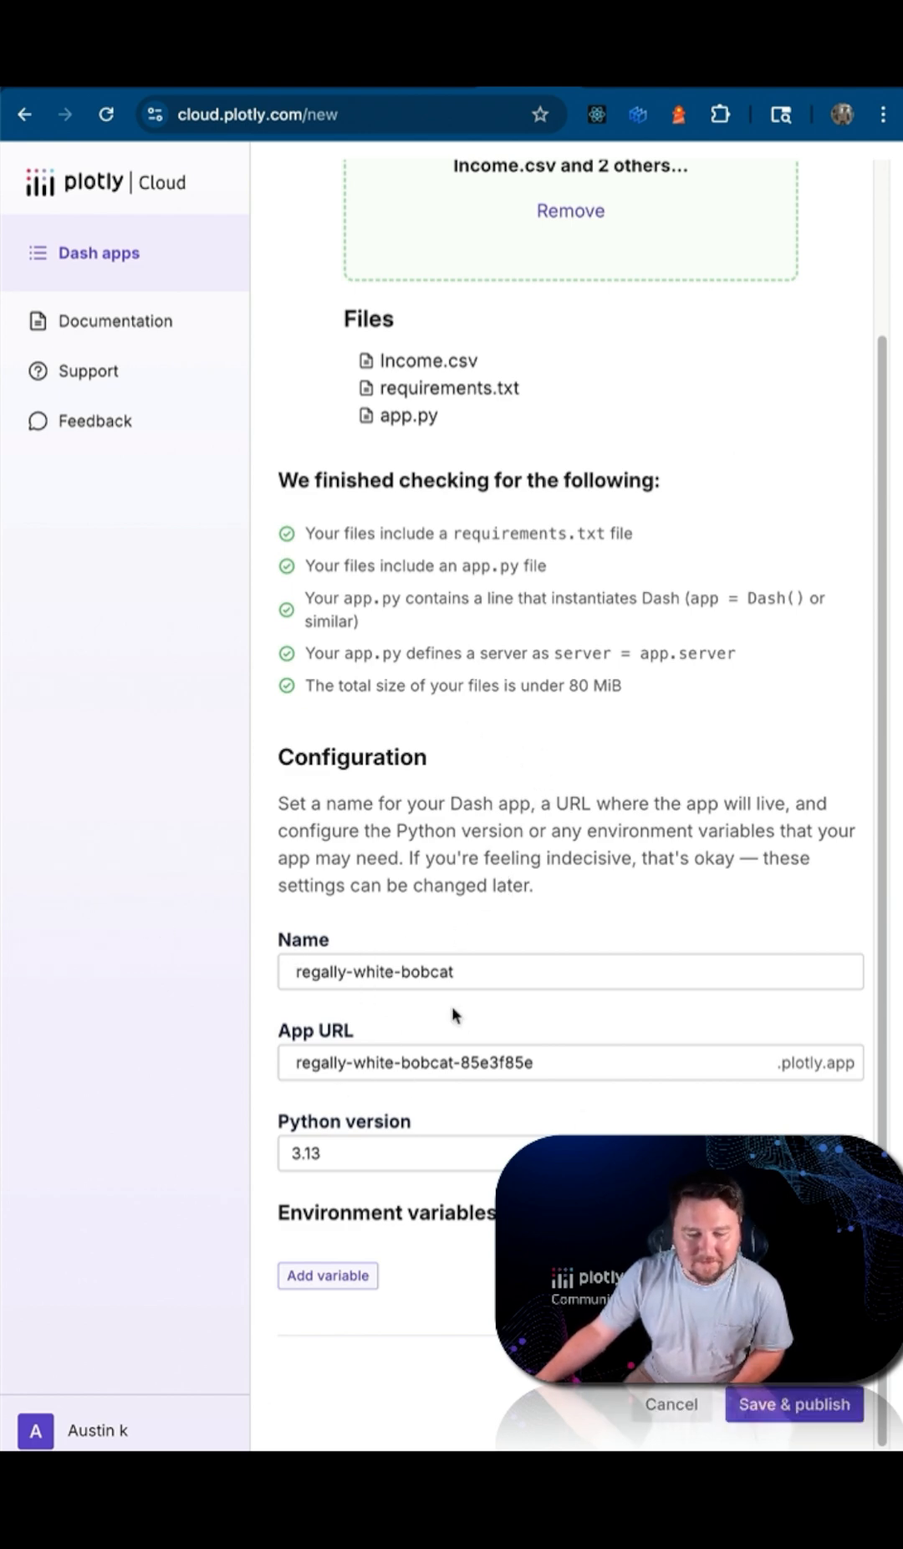
pyautogui.click(793, 1404)
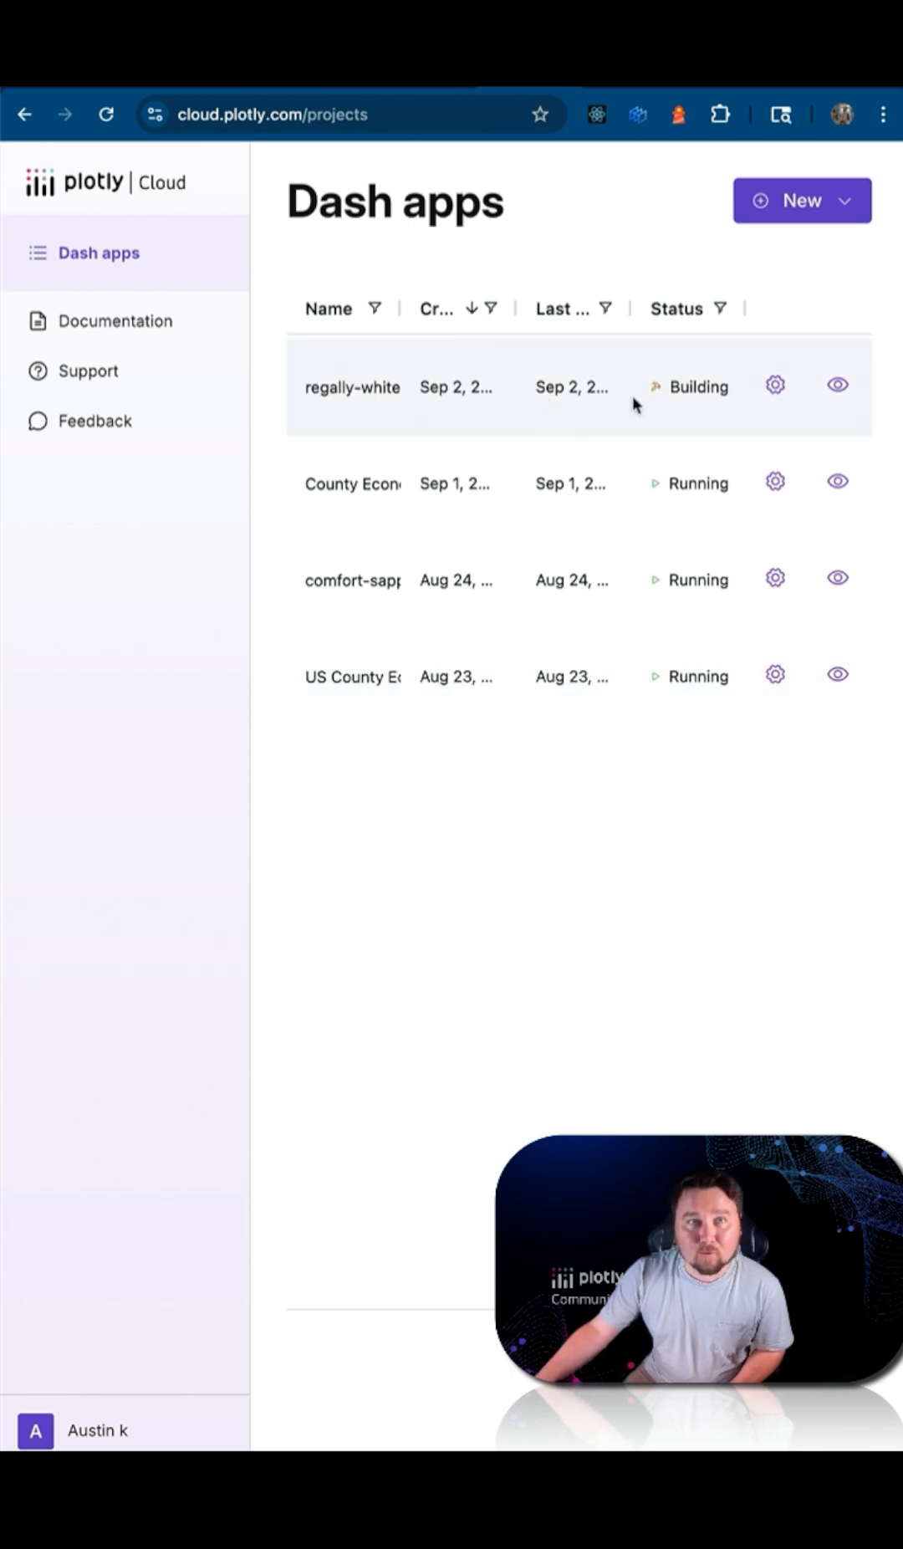
pyautogui.moveTo(775, 385)
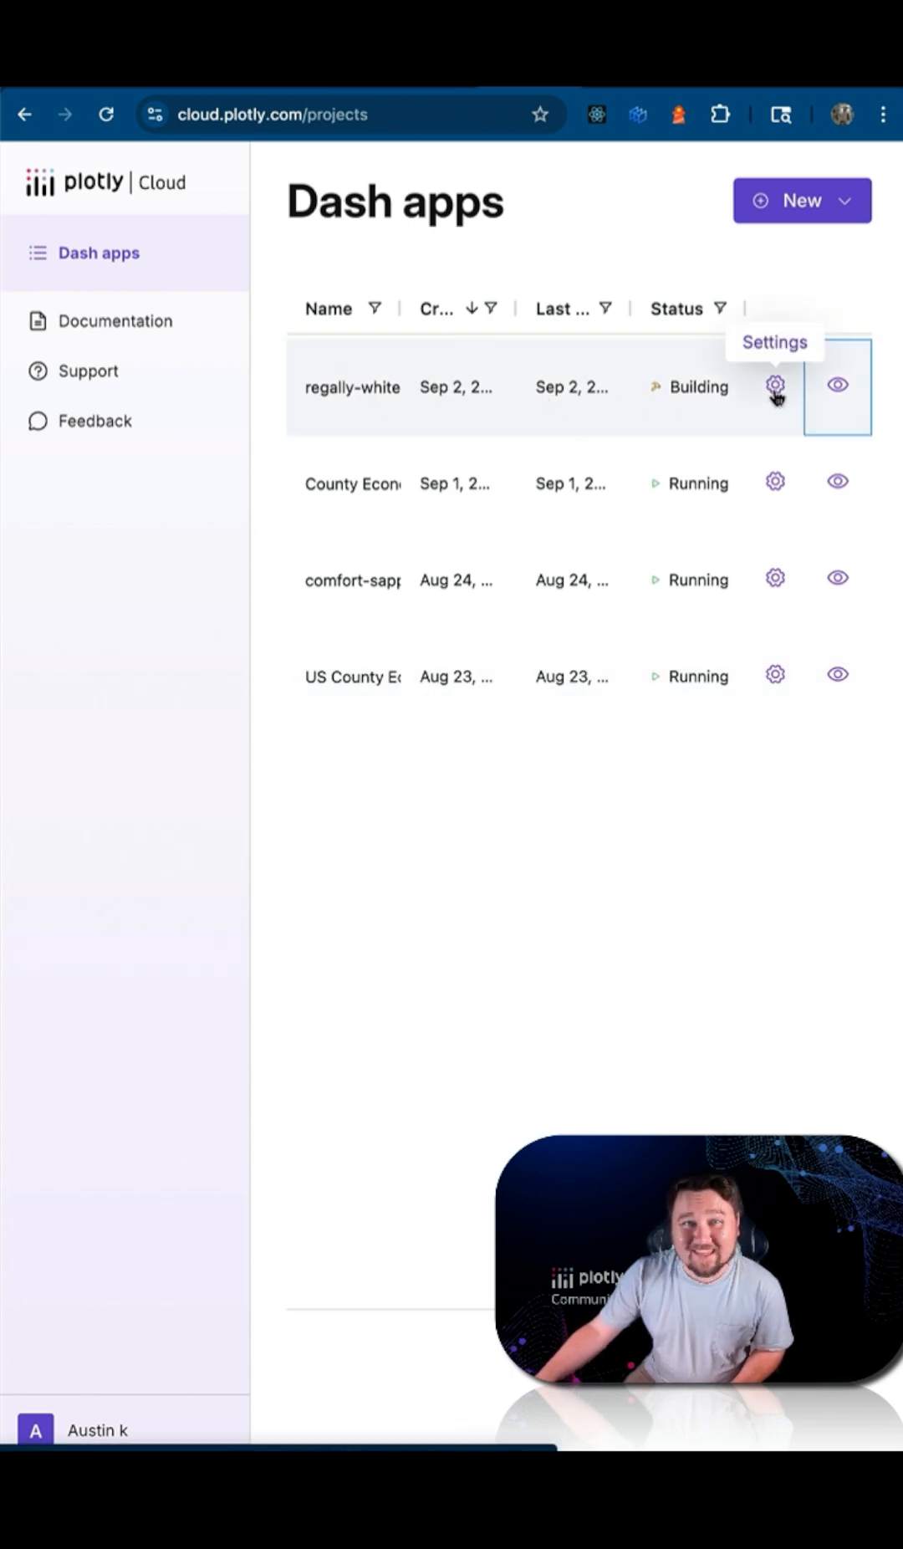
# Open regally-white-bobcat's Revisions & Logs to watch Revision #1's package installation.
pyautogui.click(775, 386)
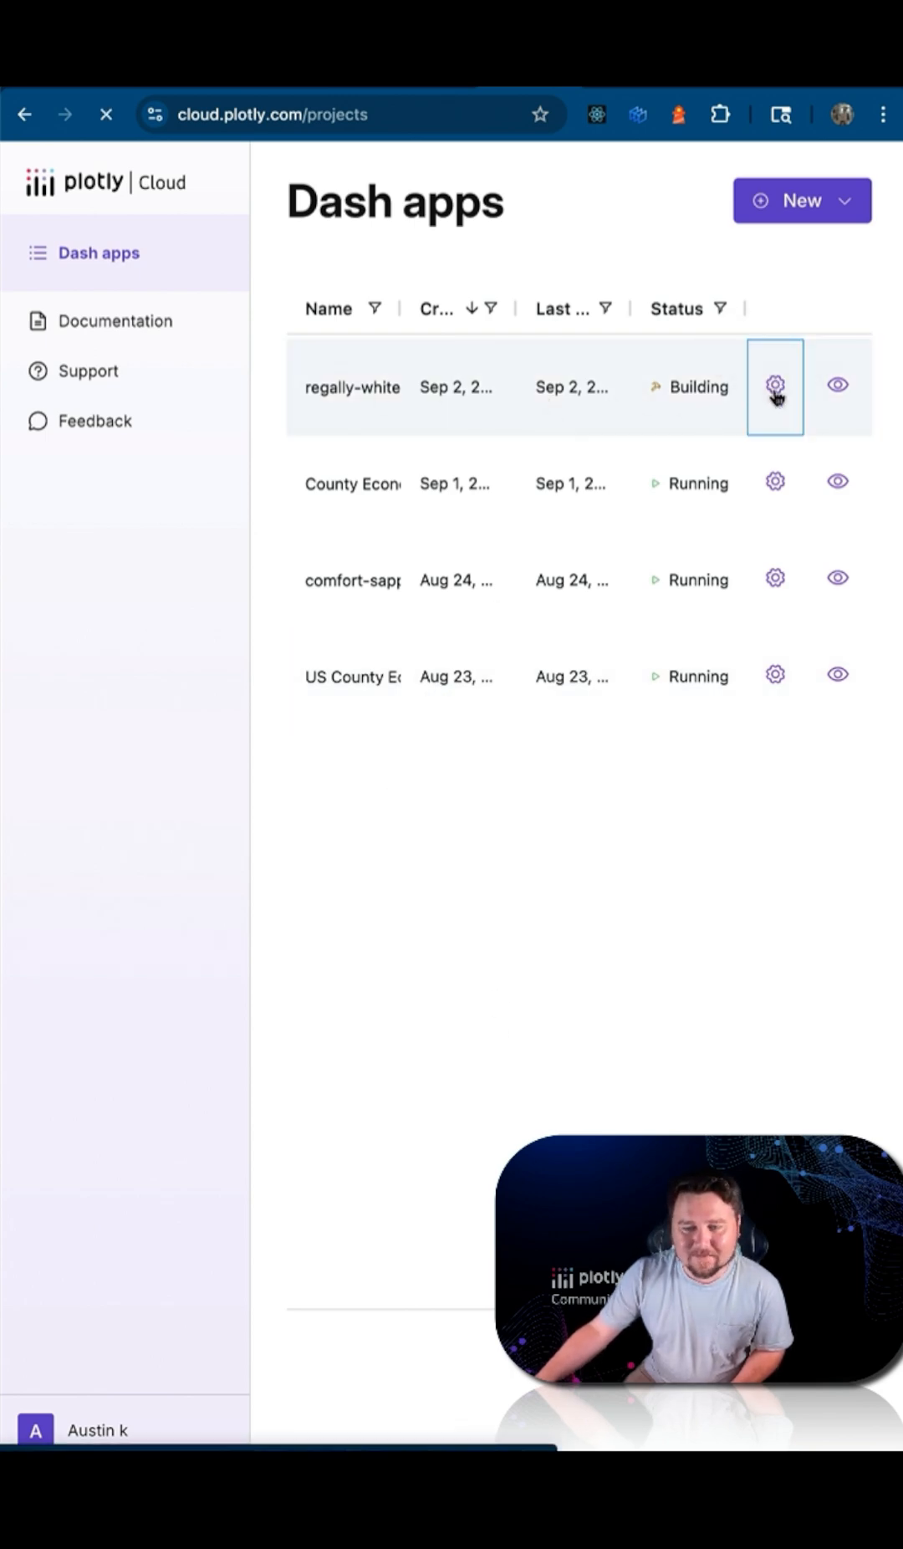
pyautogui.click(774, 385)
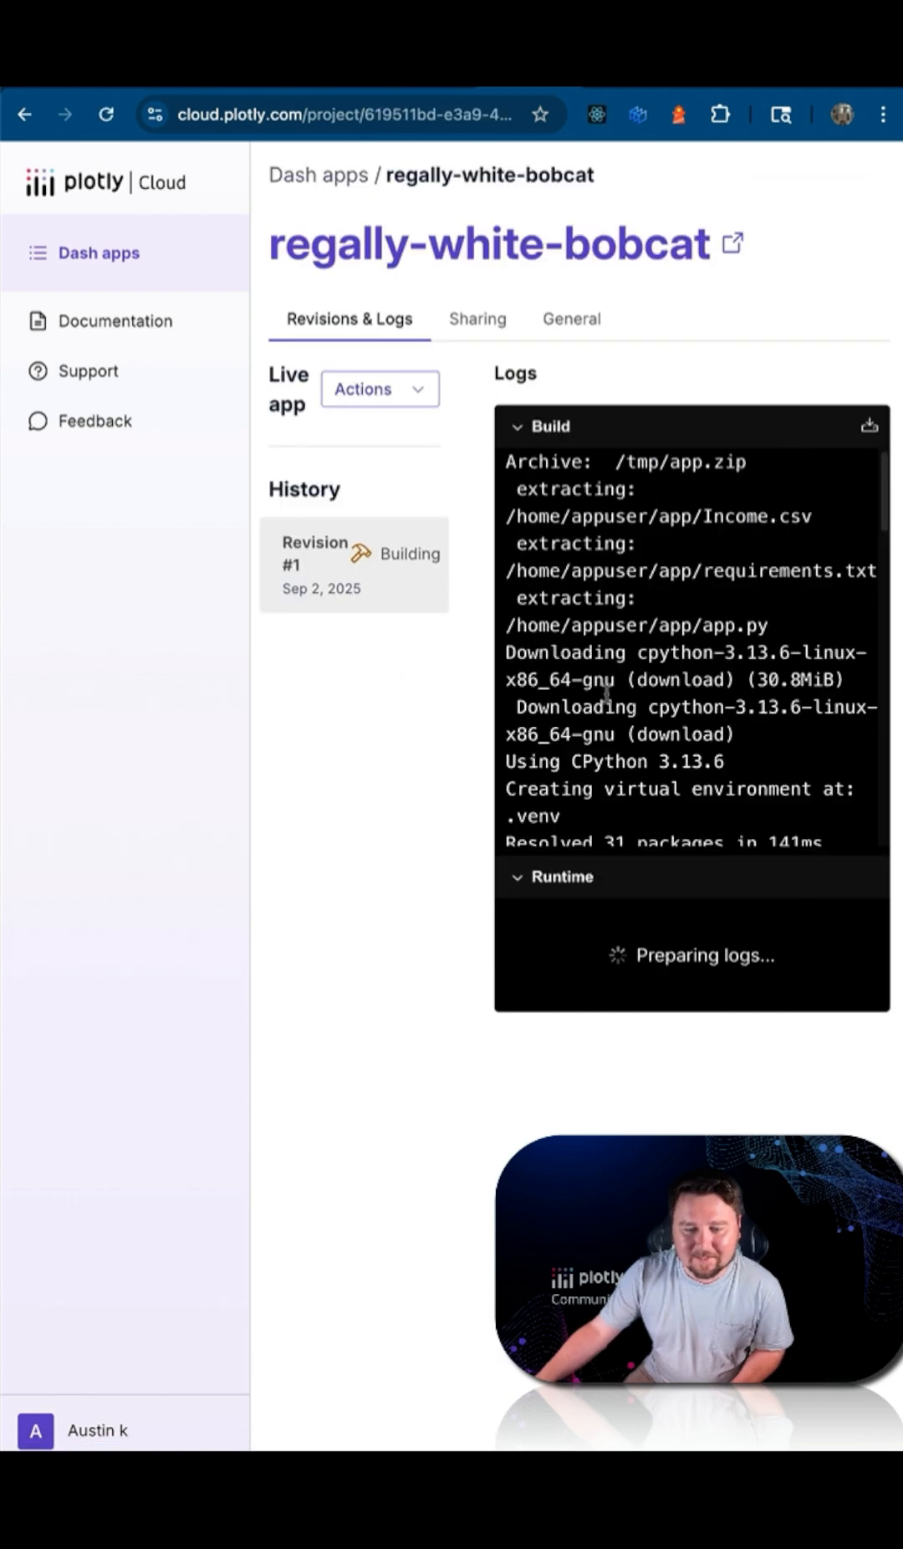
pyautogui.scroll(-3)
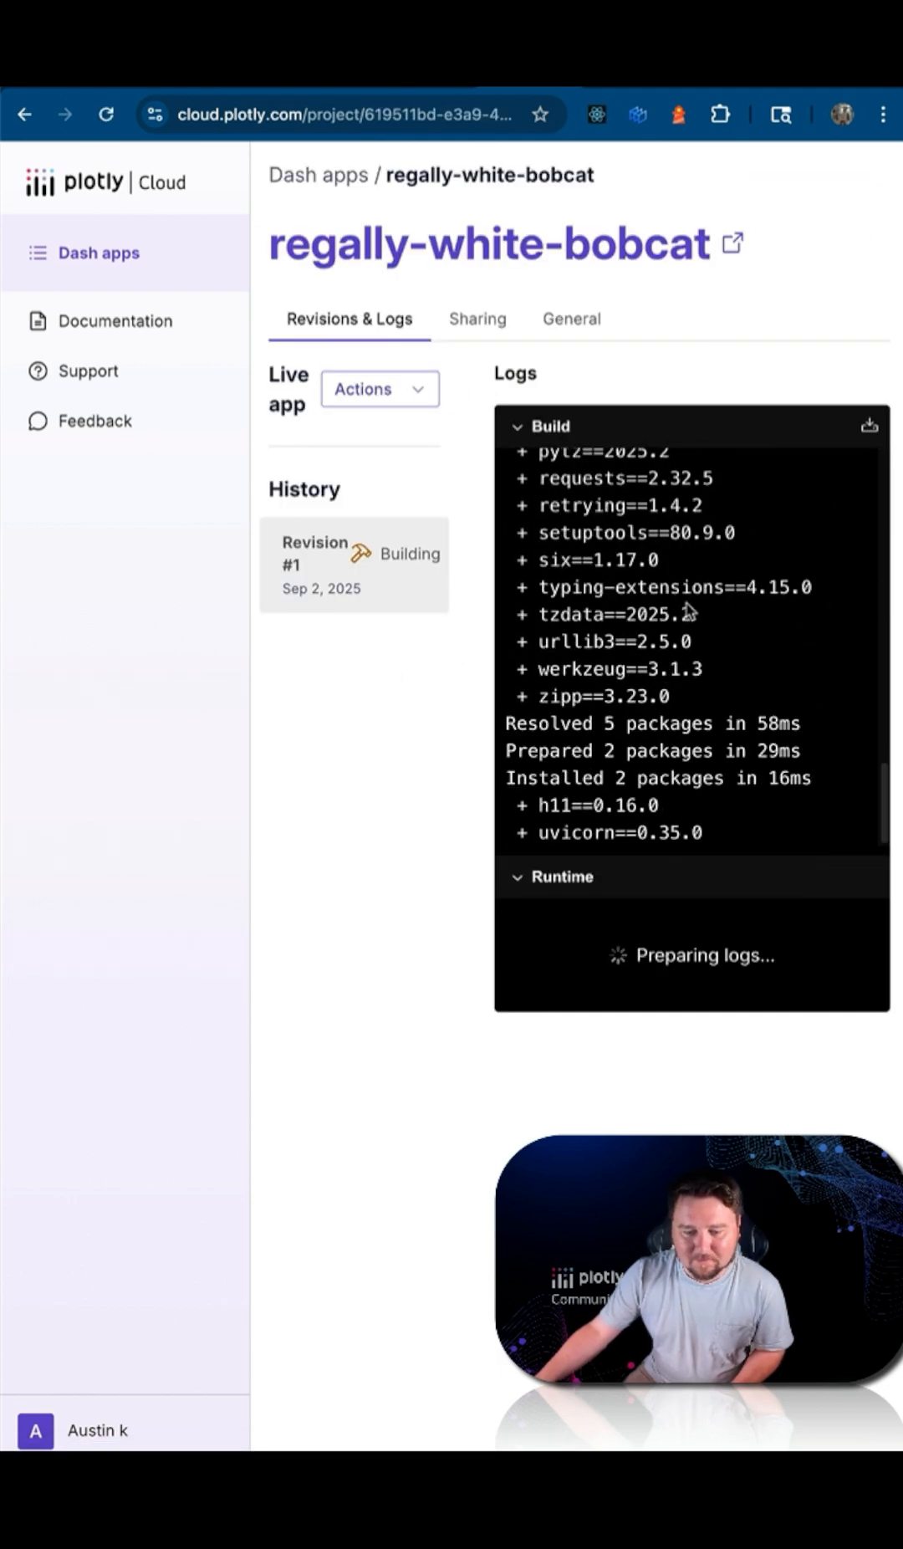
pyautogui.moveTo(646, 863)
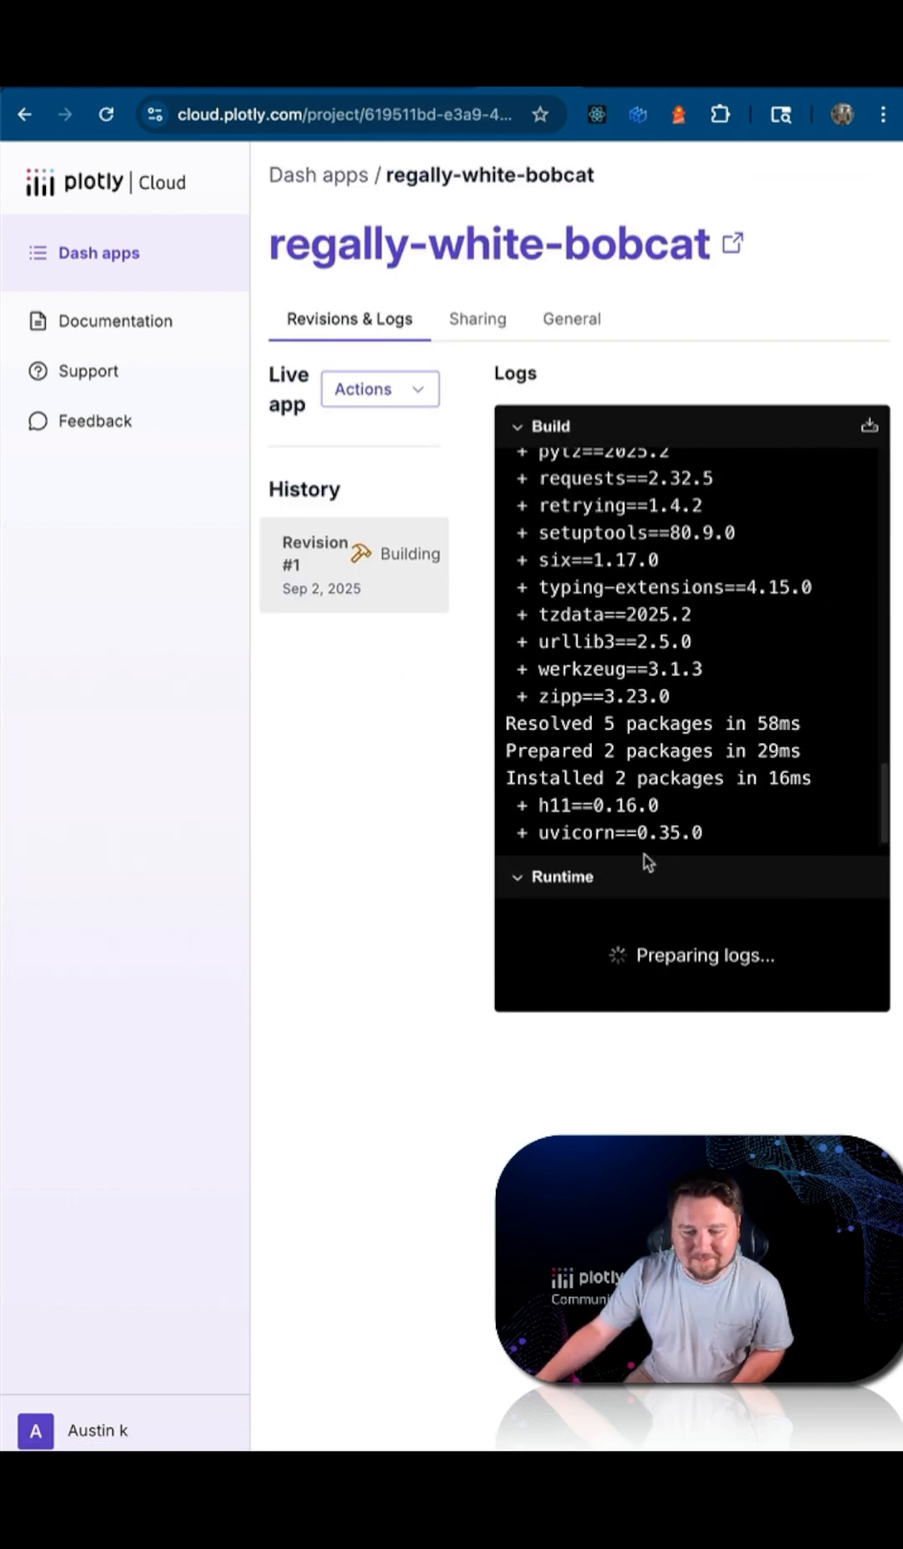
# Open the Sharing tab to set regally-white-bobcat's visibility to Public.
pyautogui.click(478, 318)
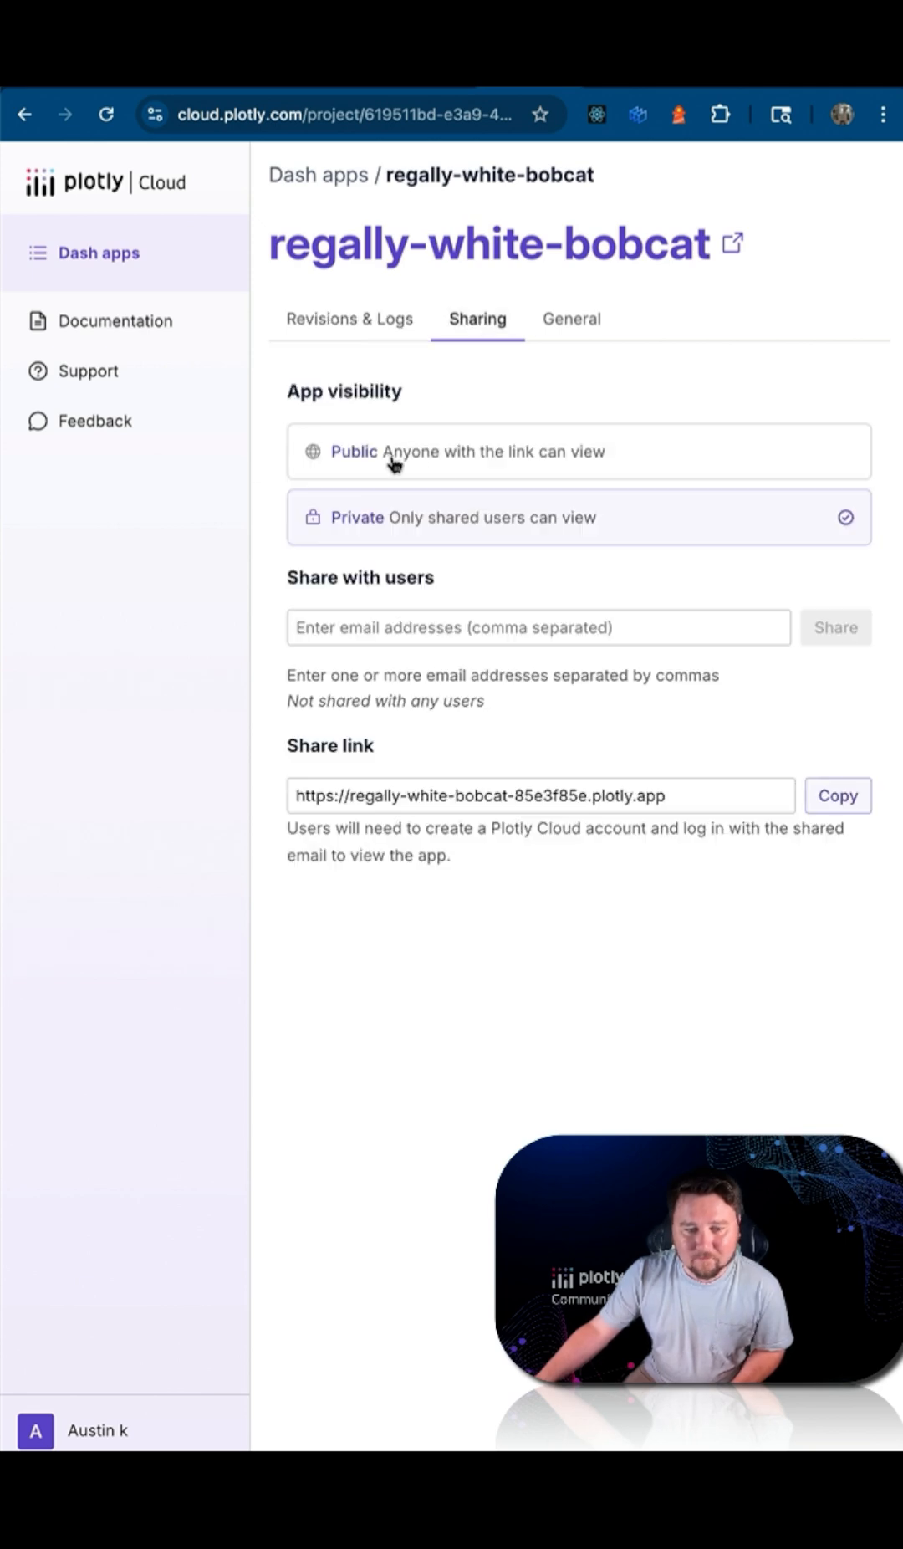
pyautogui.moveTo(446, 464)
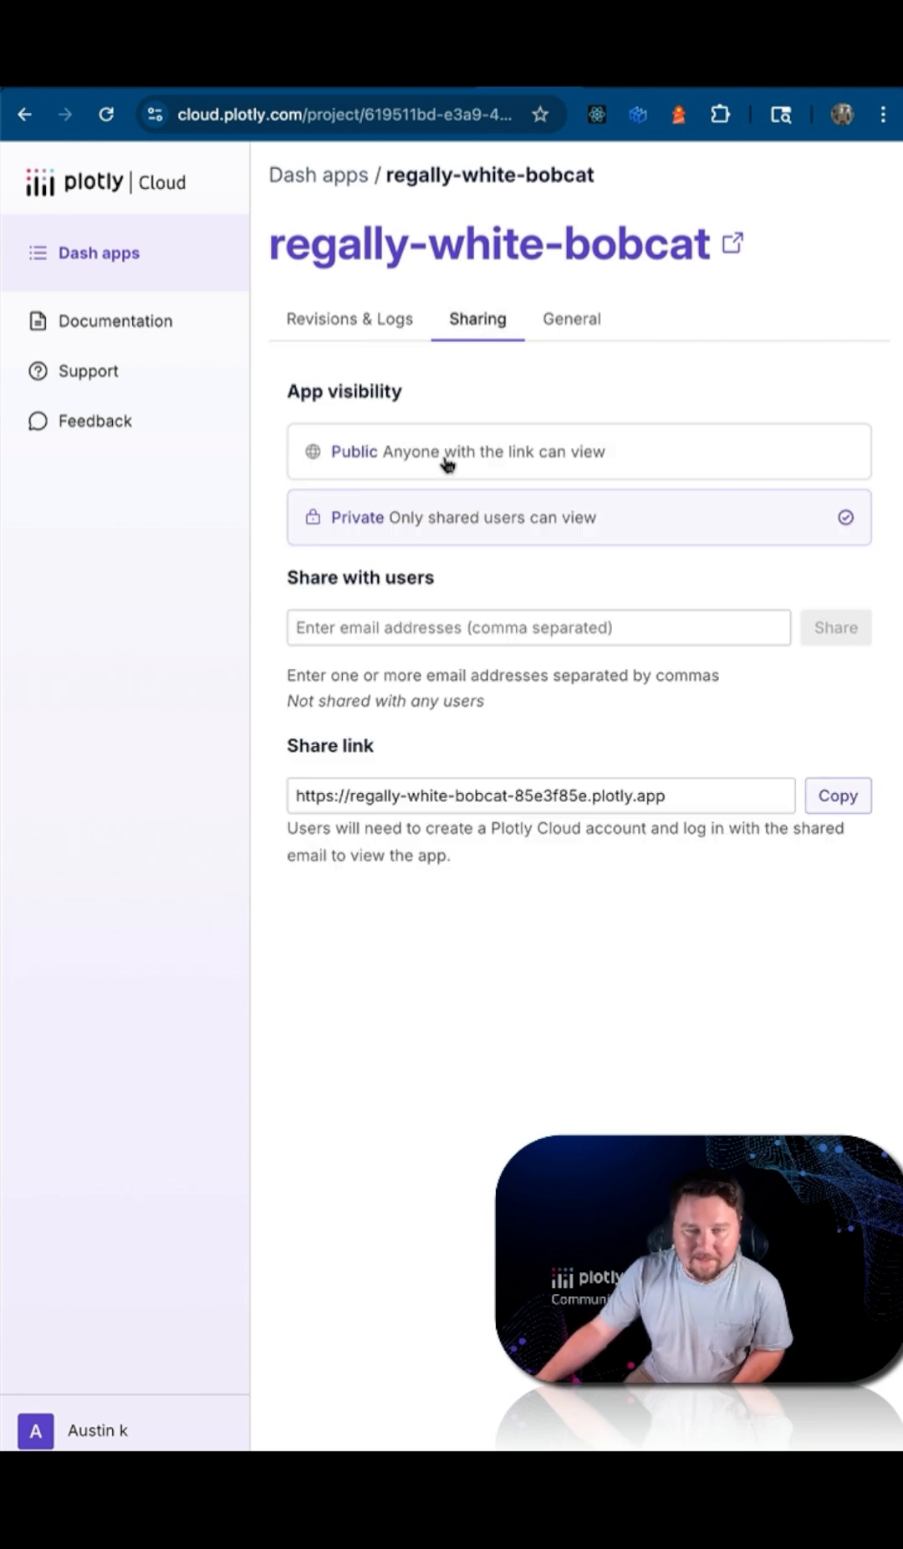
pyautogui.moveTo(347, 654)
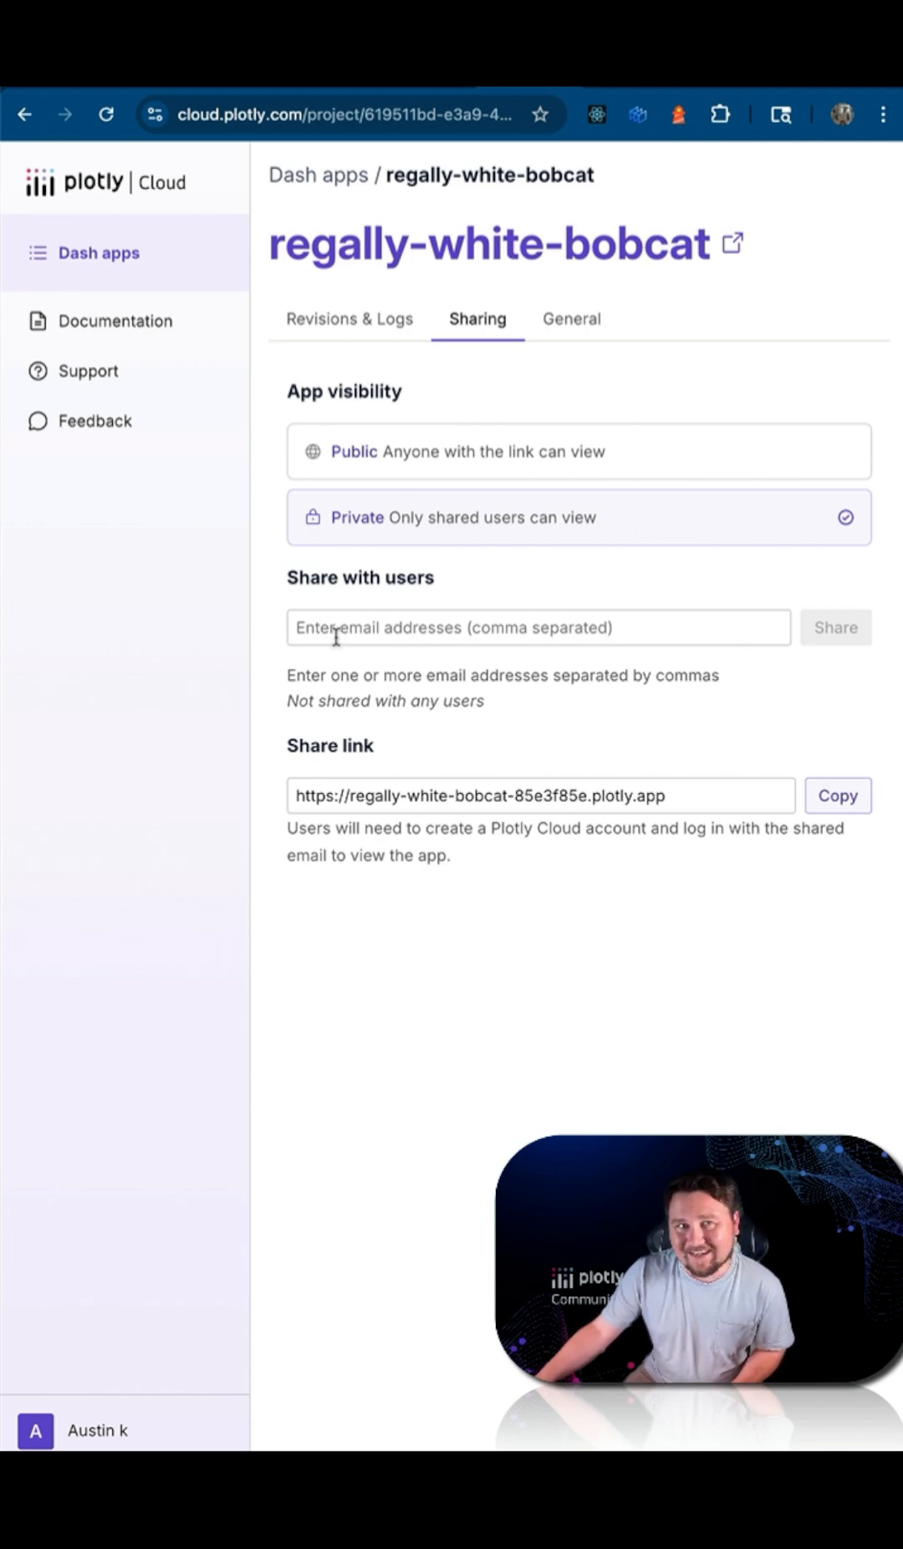
pyautogui.moveTo(472, 591)
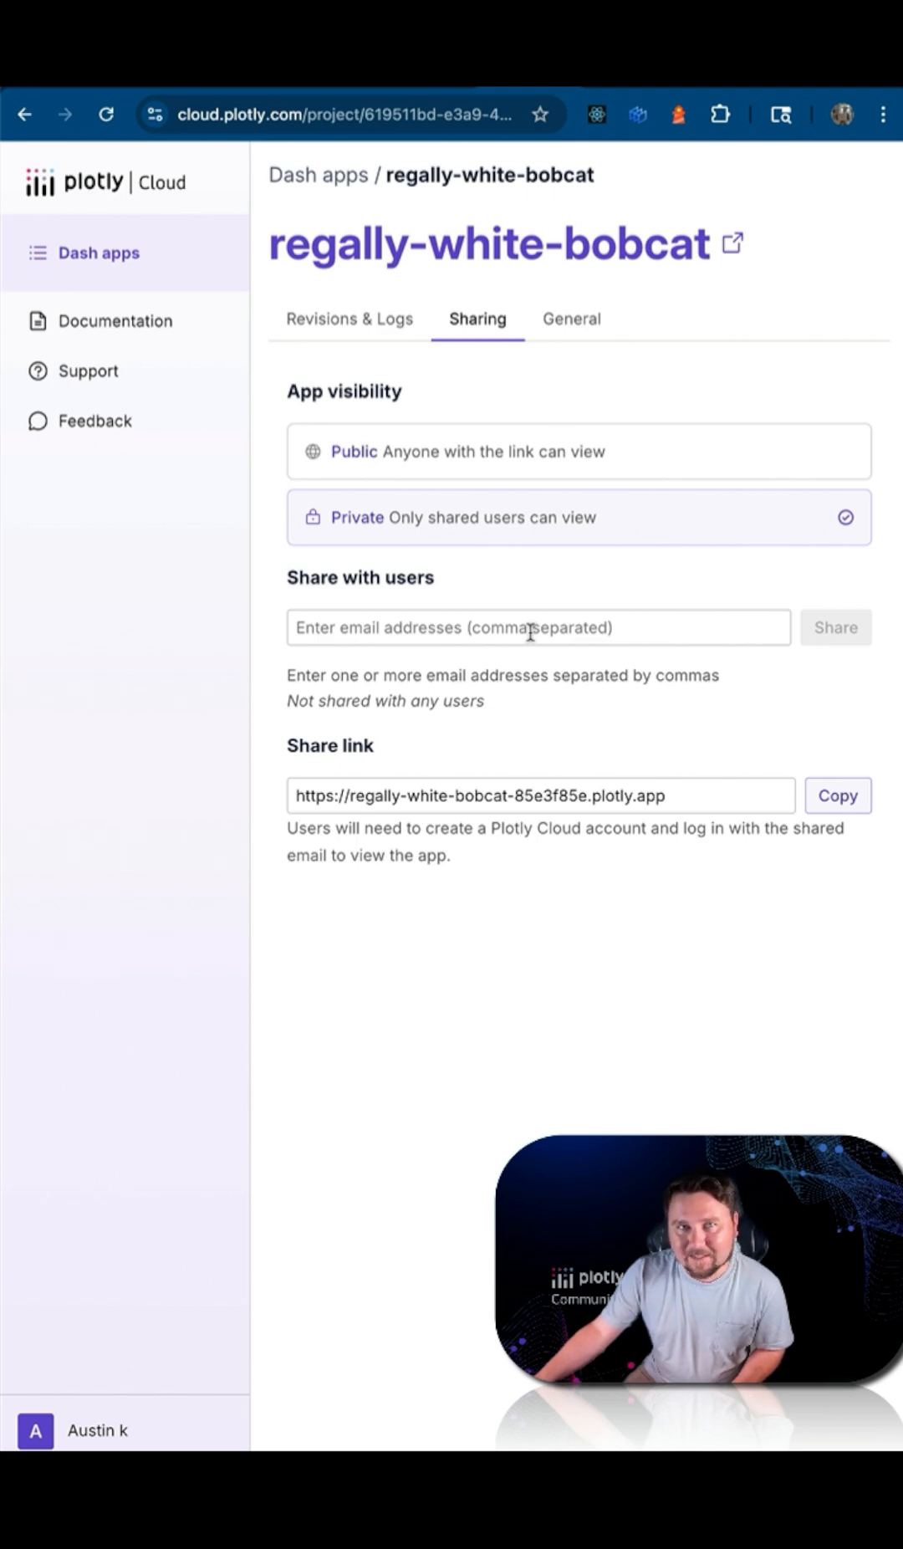
pyautogui.moveTo(481, 770)
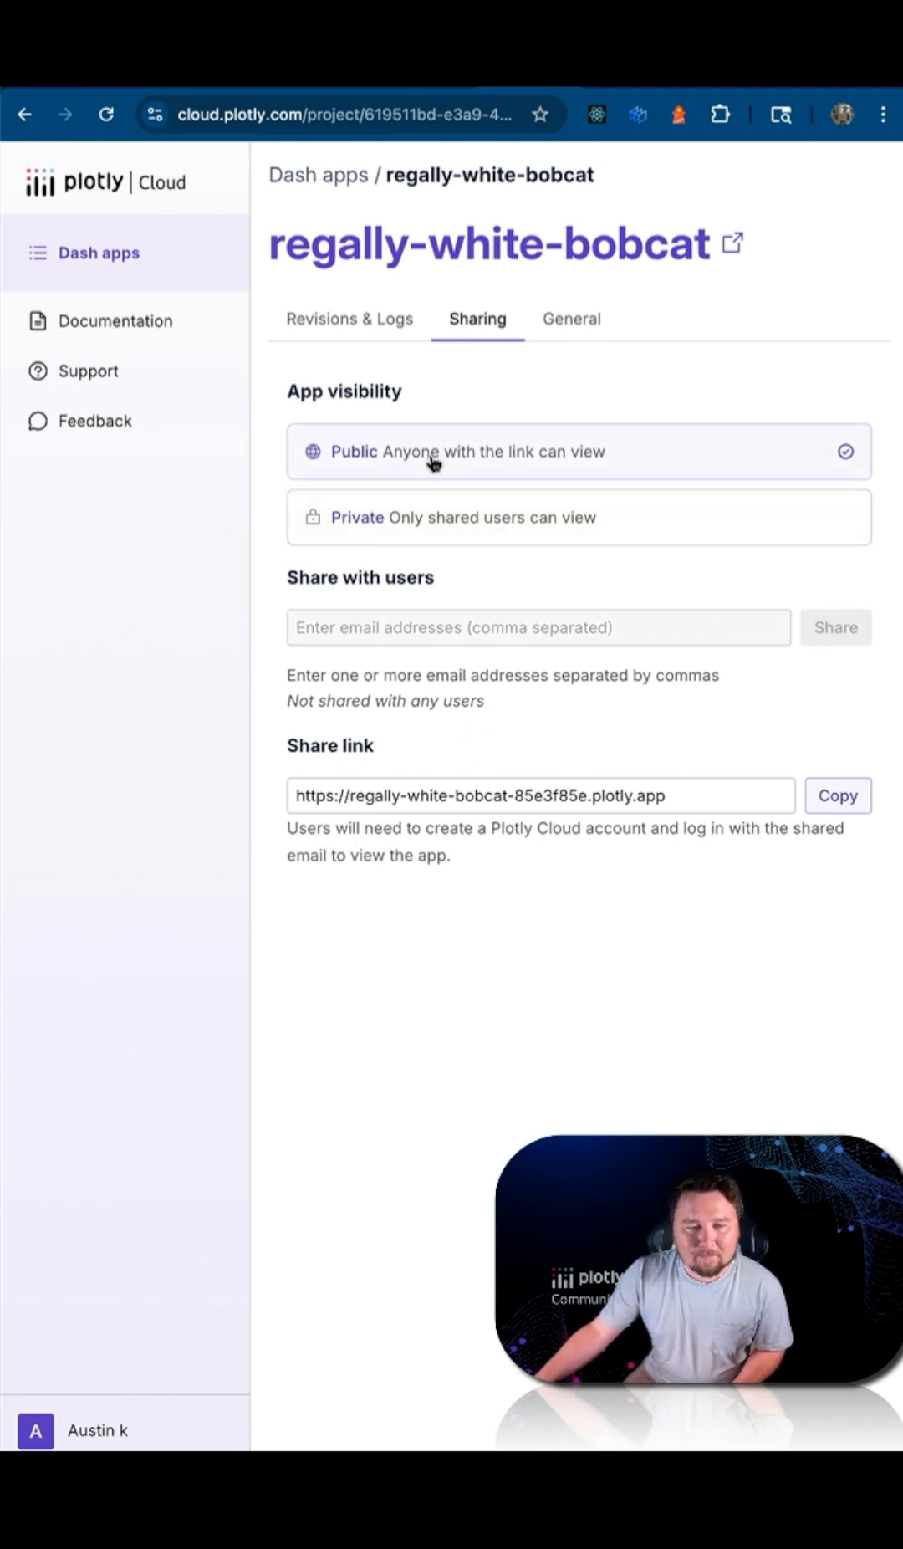
pyautogui.moveTo(572, 318)
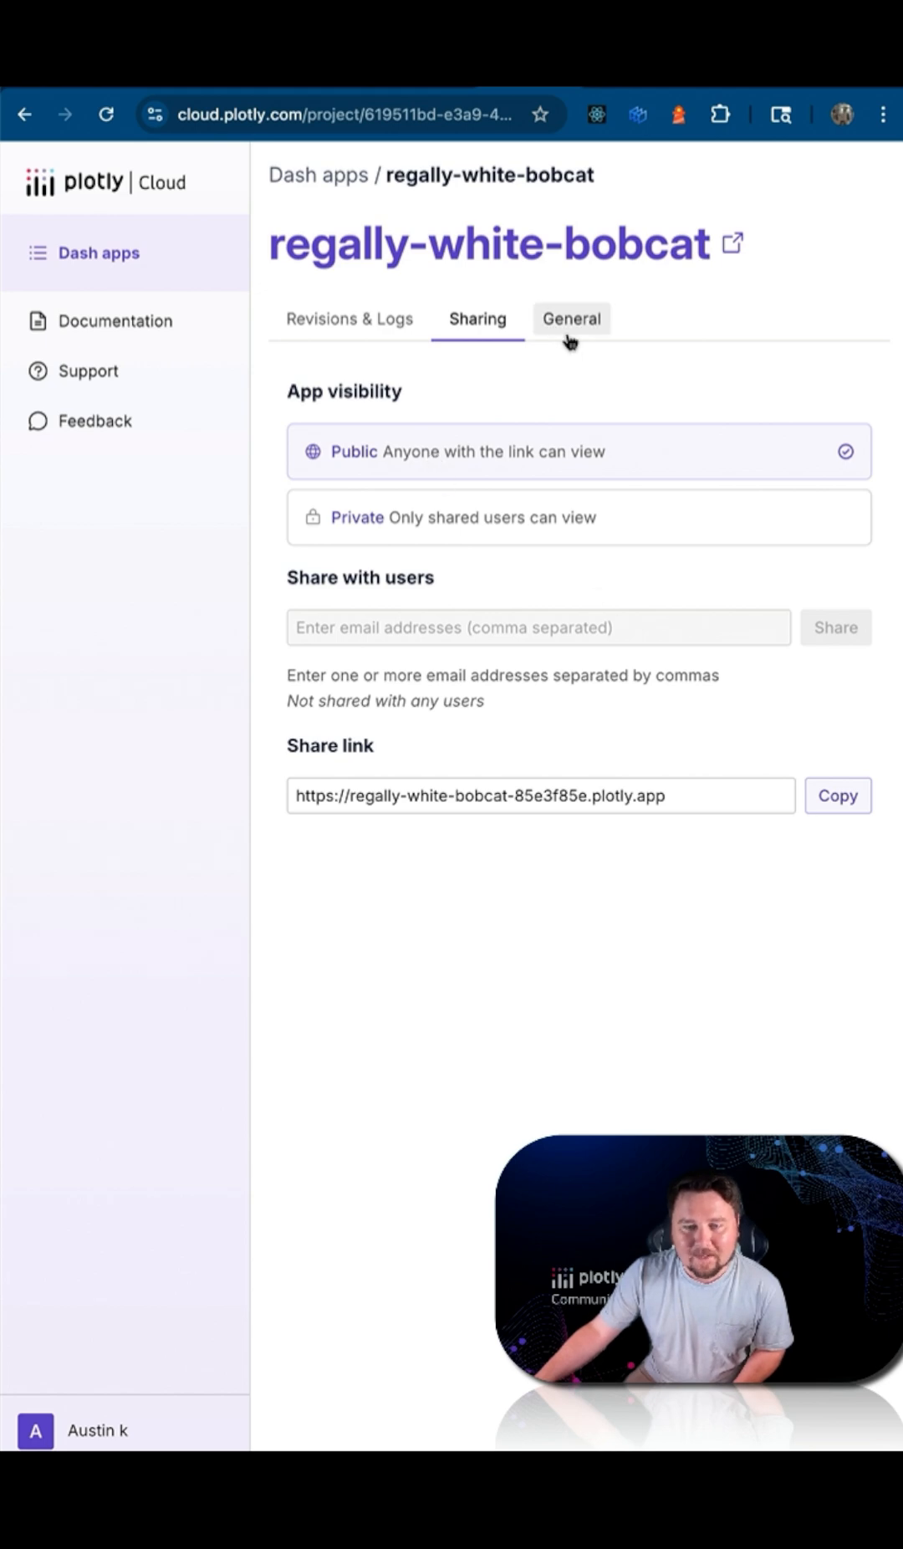
# Review the General tab's name, URL and Python 3.13, cancelling the name edit.
pyautogui.click(571, 318)
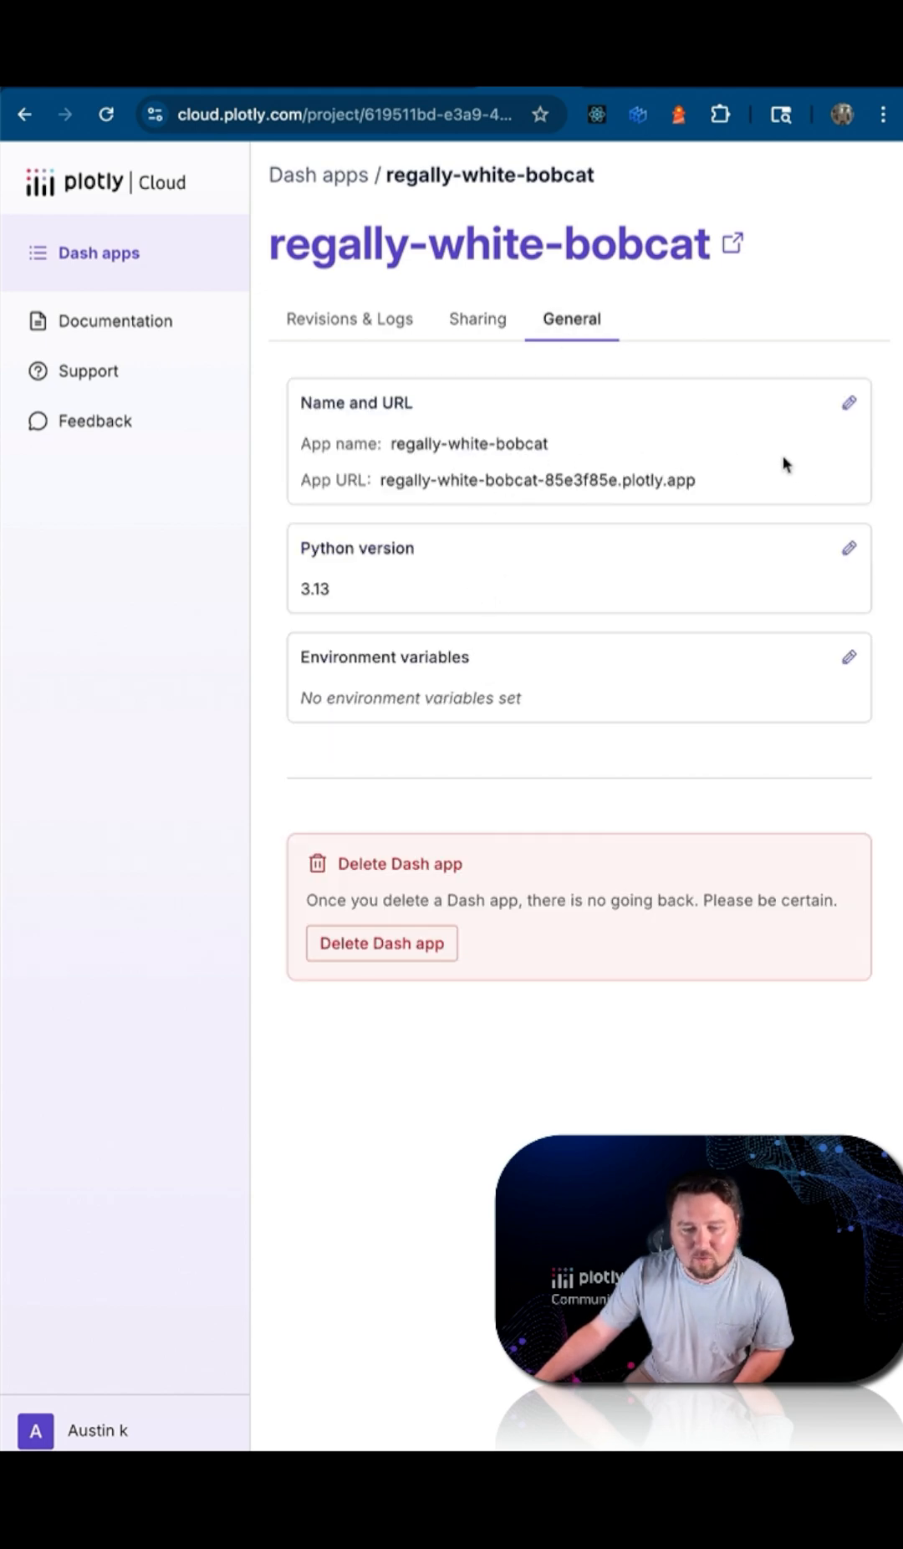
pyautogui.click(848, 402)
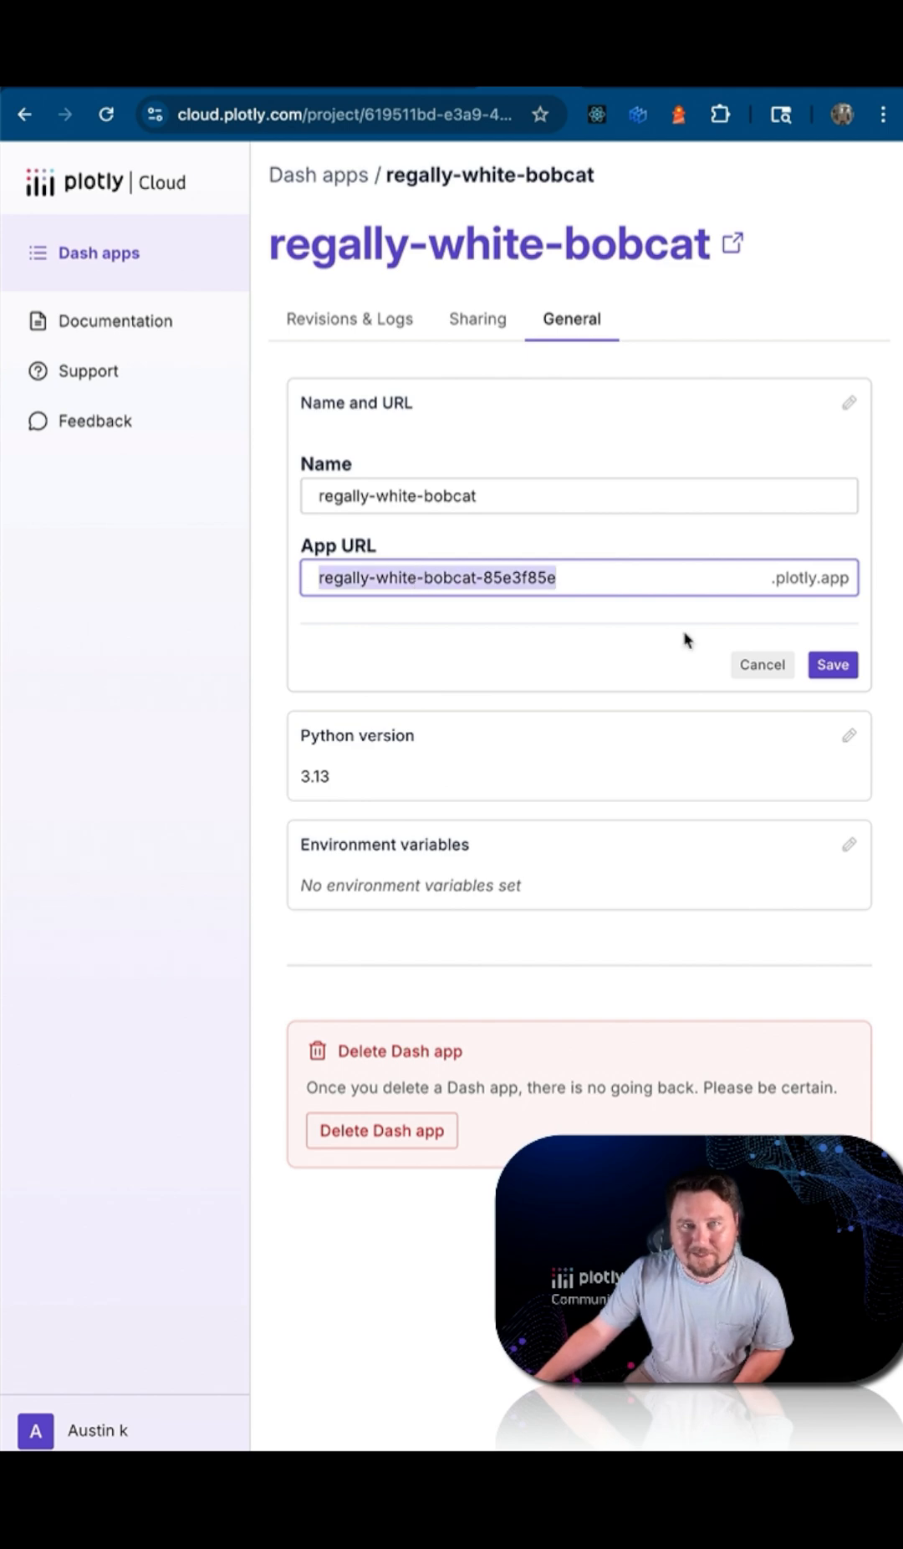
pyautogui.click(832, 664)
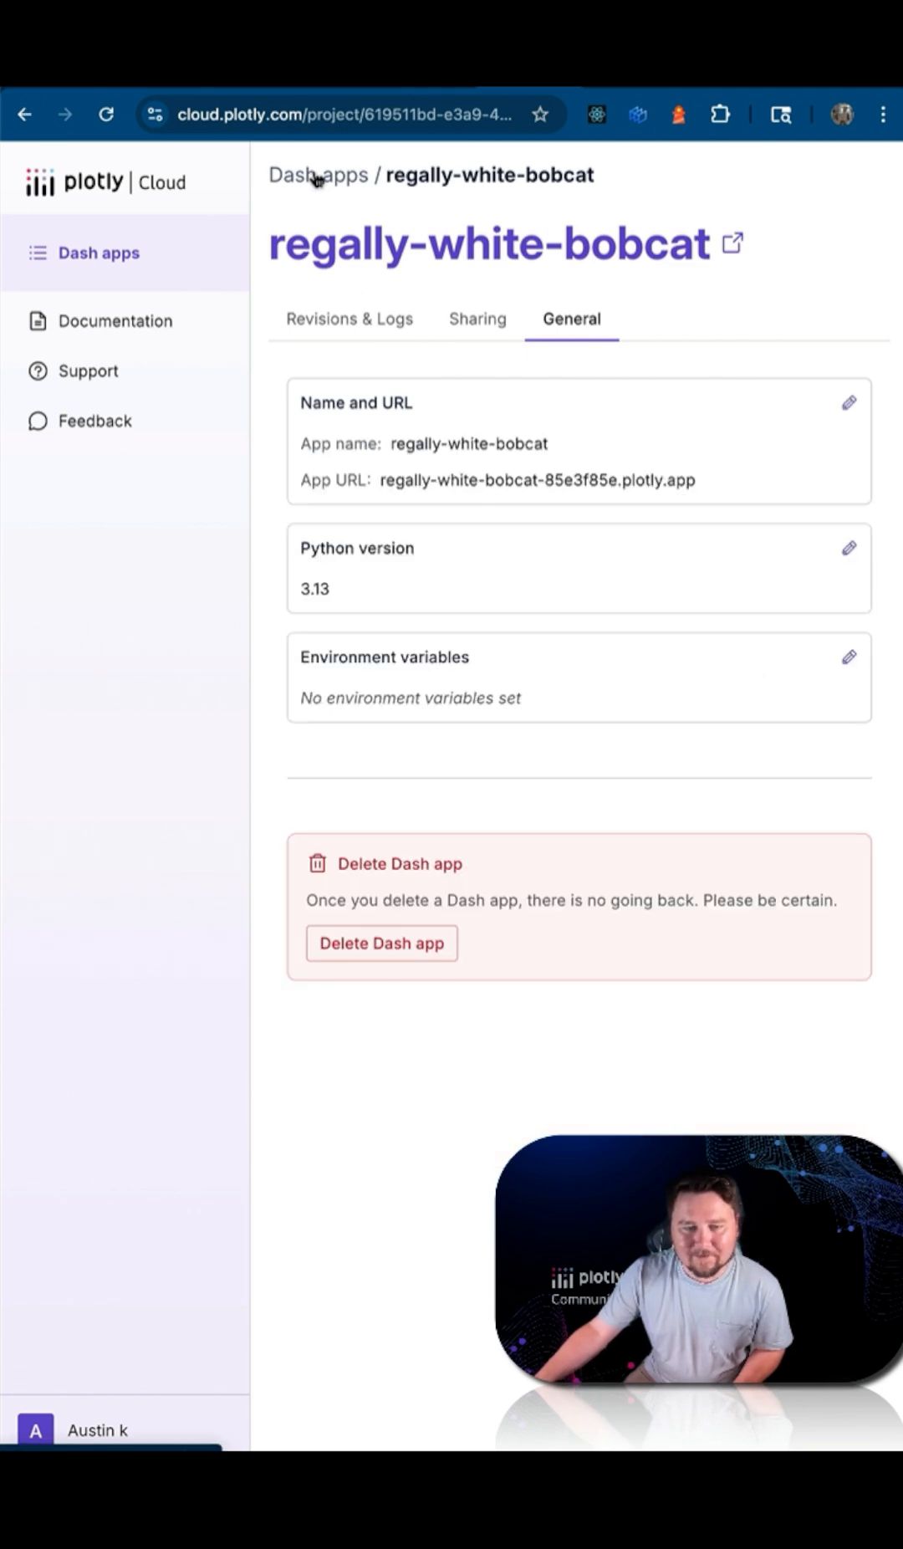
# Open the running regally-white-bobcat dashboard and scroll through its Alaska charts and table.
pyautogui.click(306, 175)
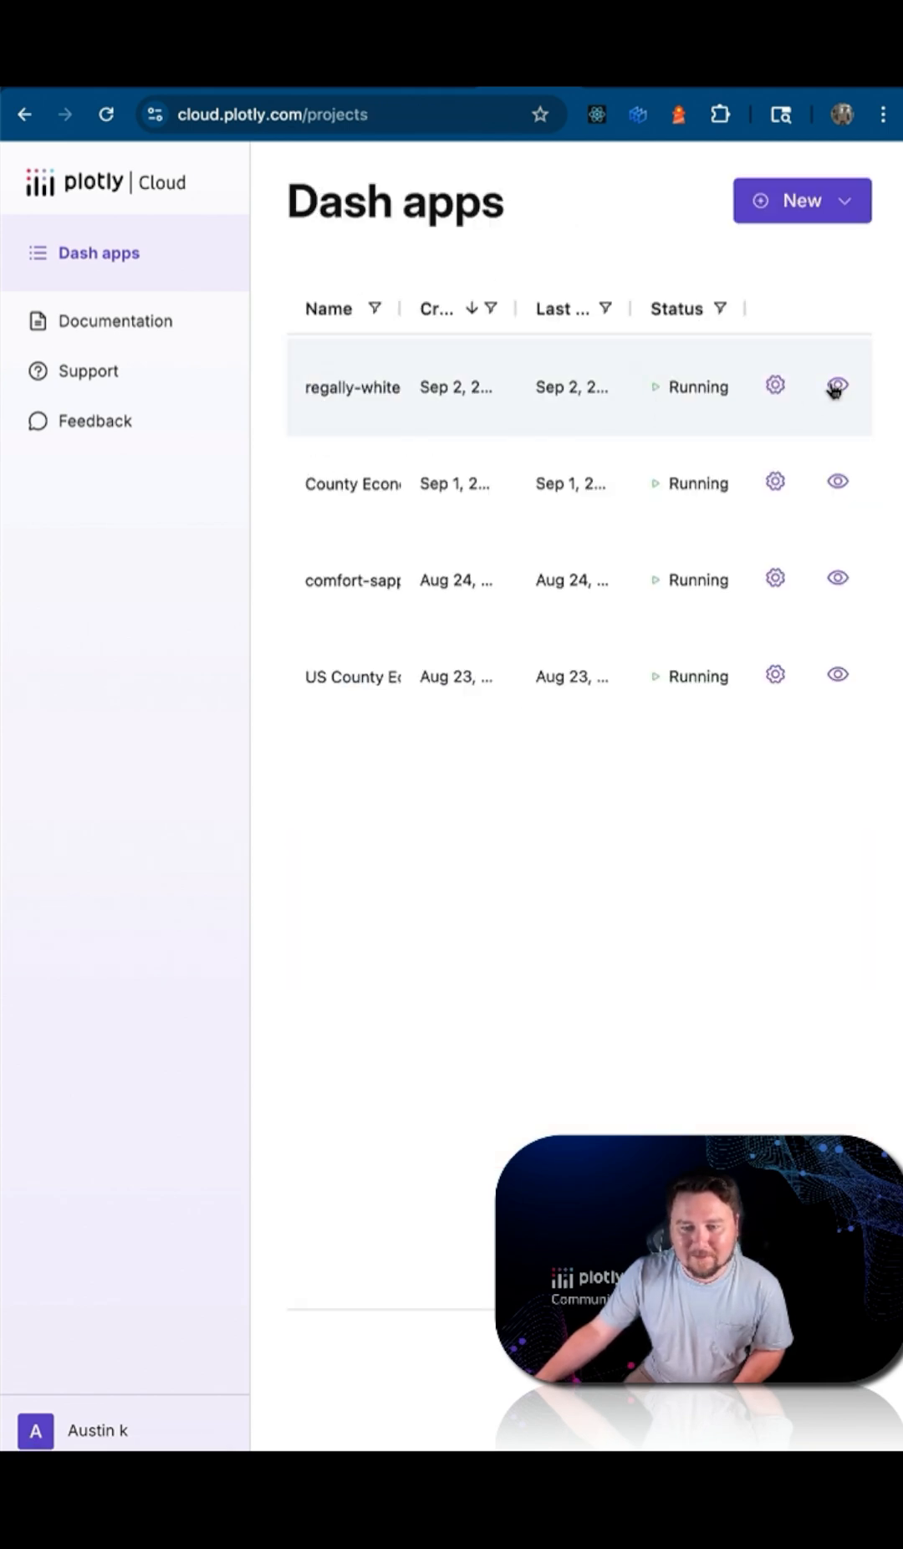
pyautogui.click(836, 385)
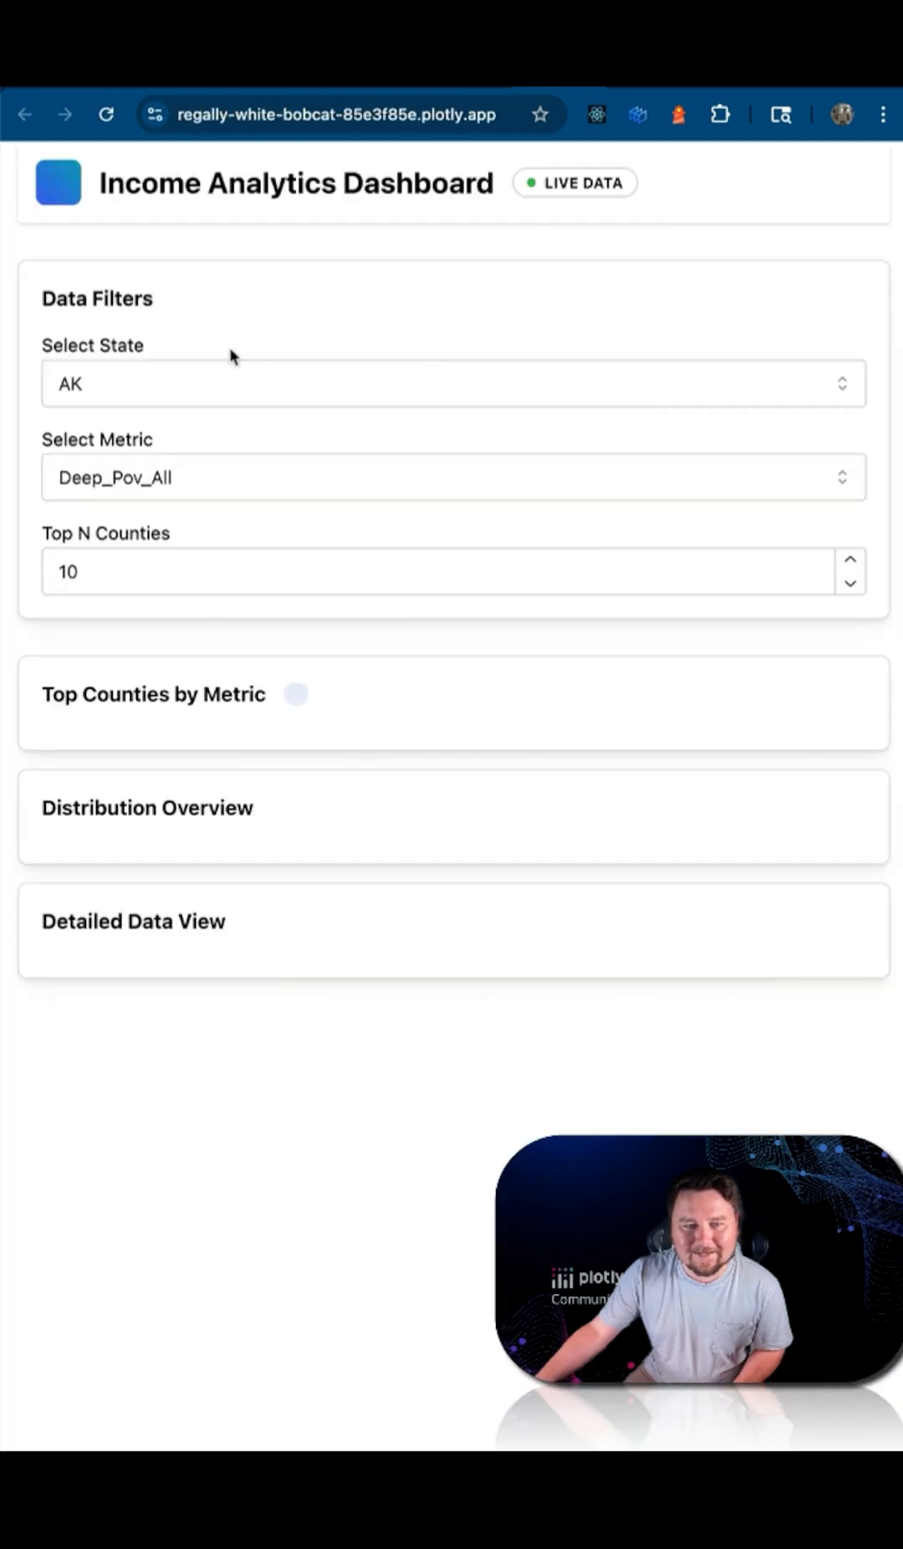
pyautogui.scroll(-3)
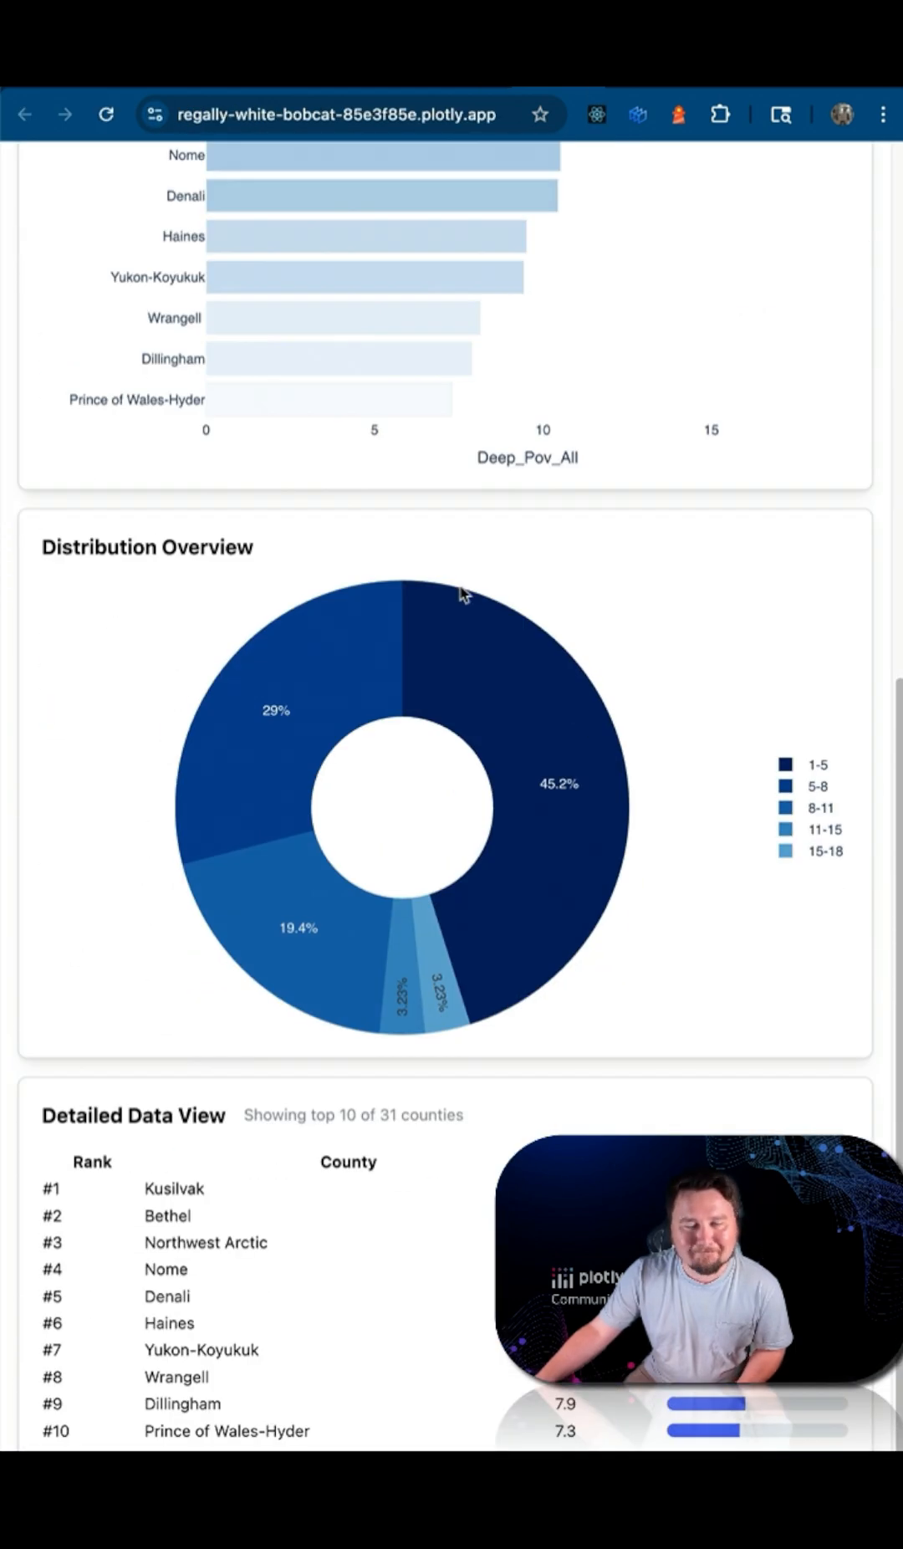
pyautogui.scroll(3)
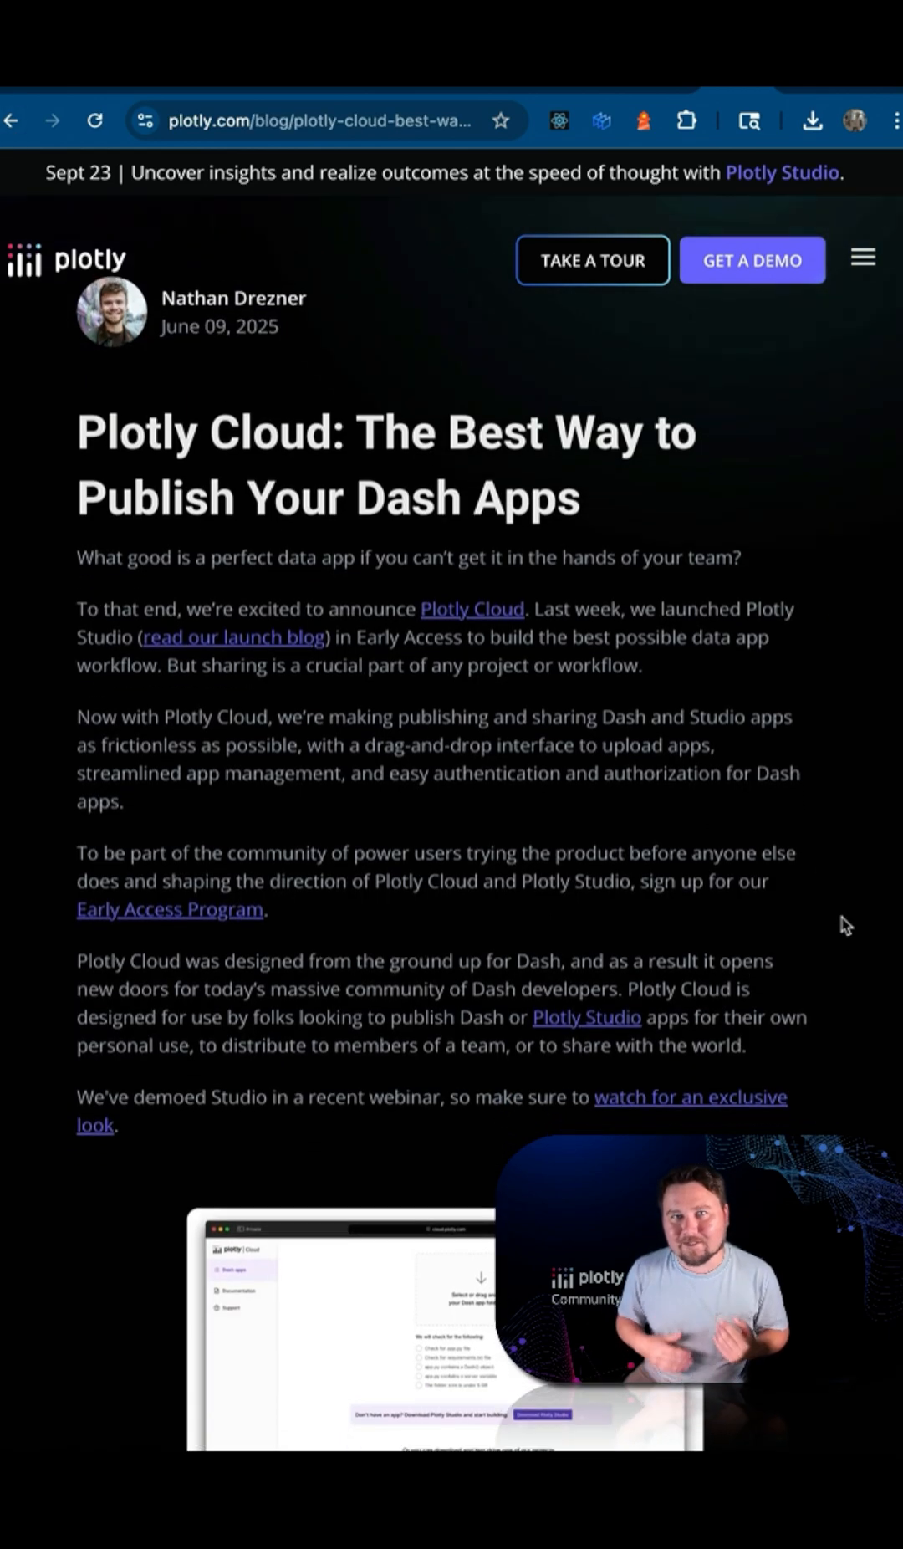
# Scroll the announcement to its Dash Enterprise, Studio publishing and future plans sections.
pyautogui.scroll(-3)
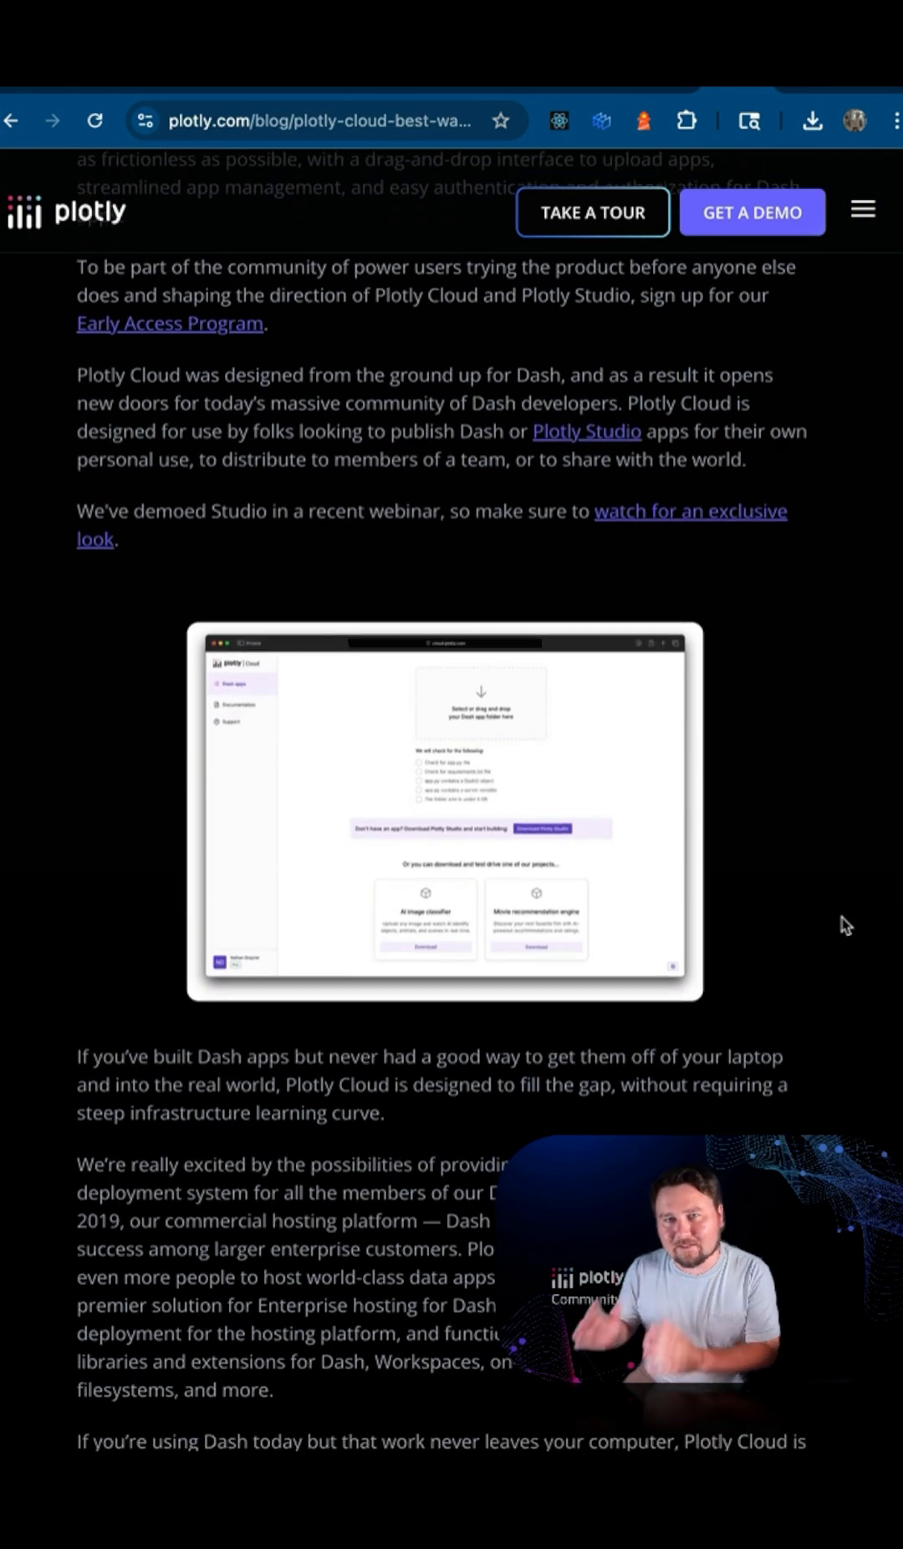
pyautogui.scroll(-3)
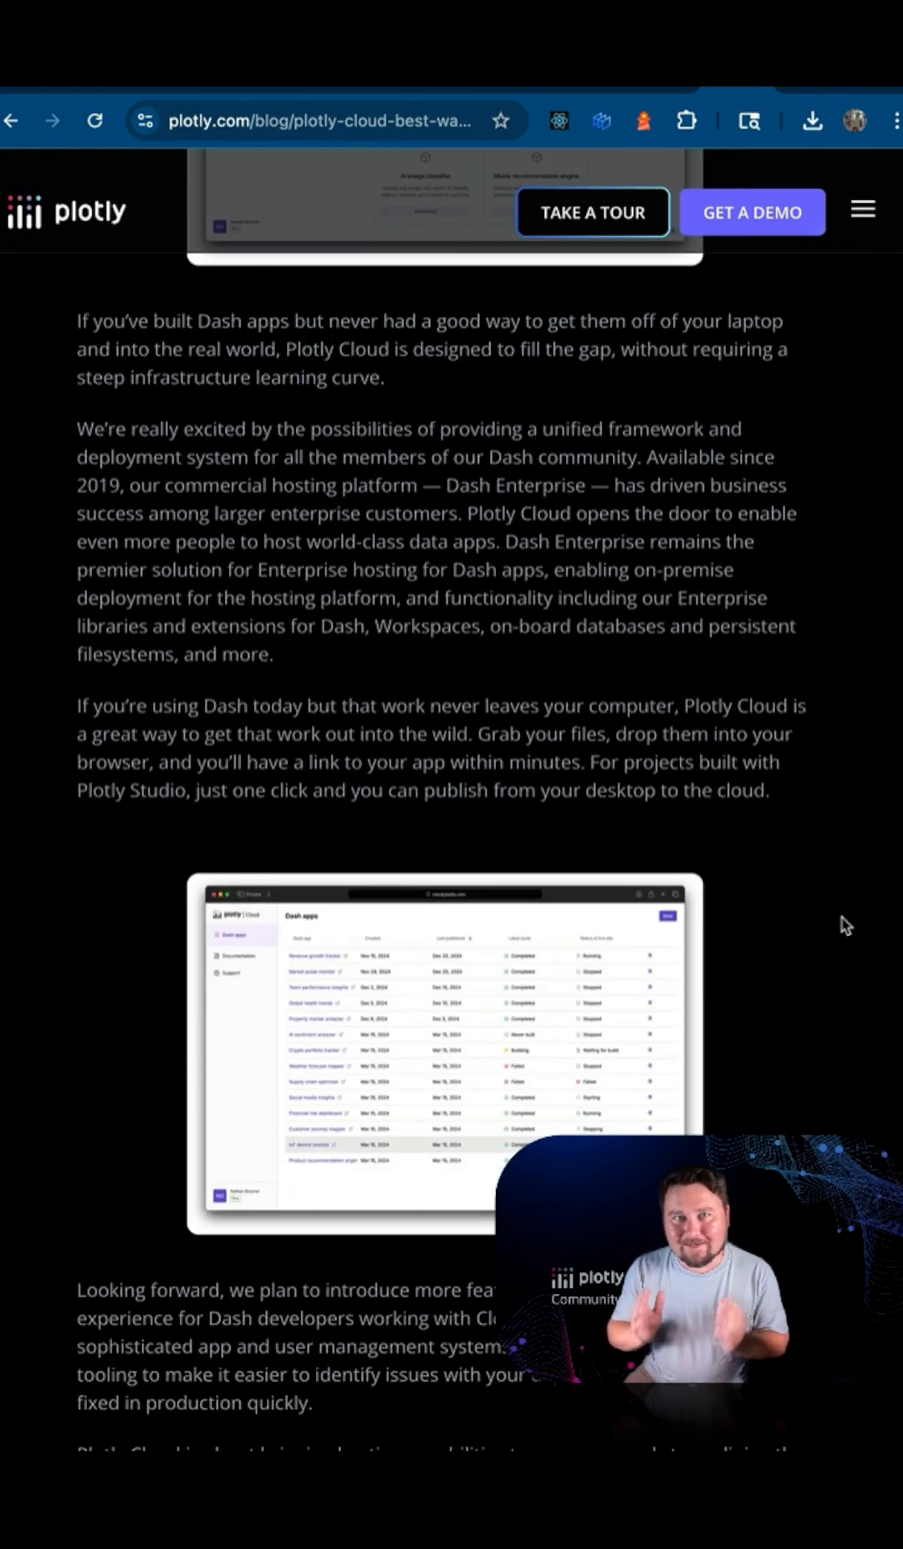
pyautogui.scroll(-3)
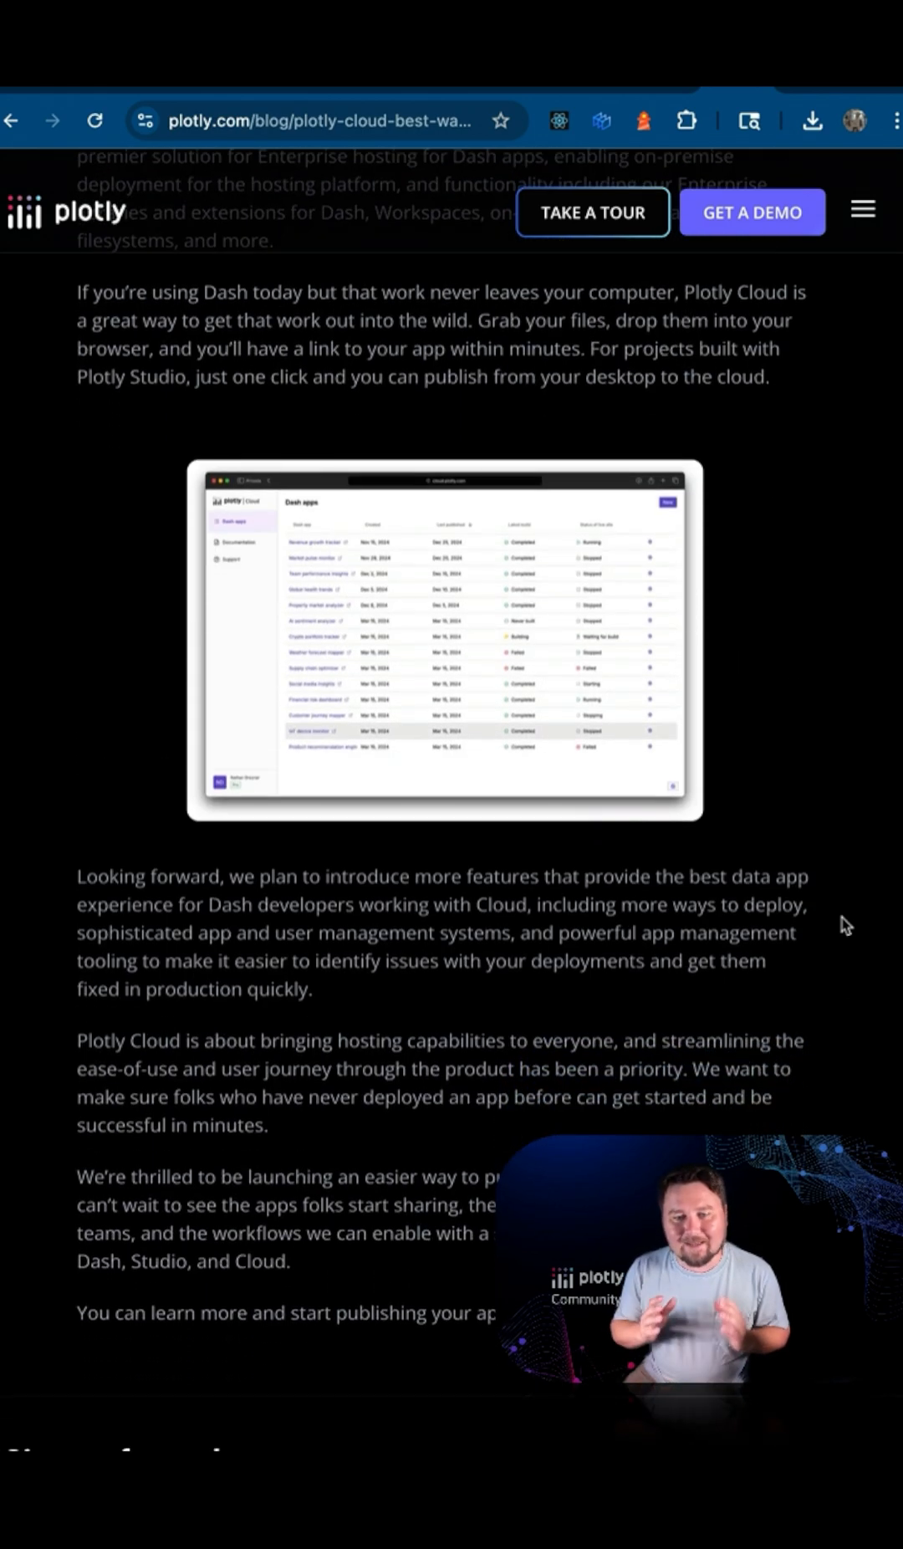